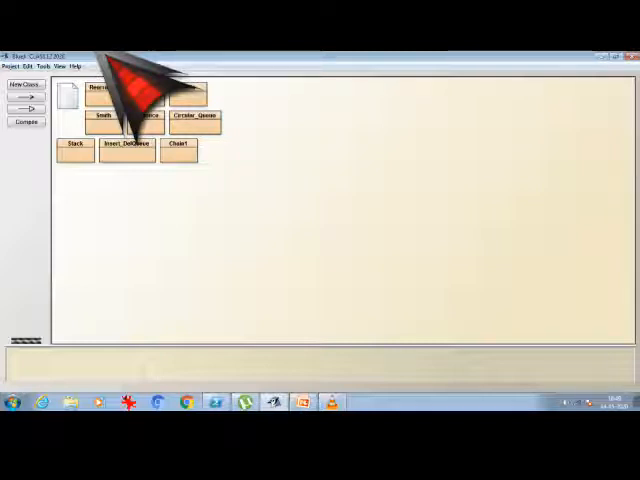
Step: Create a new class named Q3_2020 and open its source in the editor
left_click(26, 84)
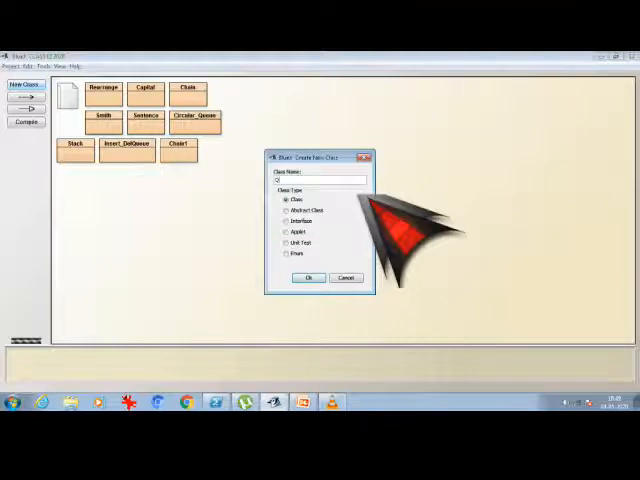
type("QS_2020")
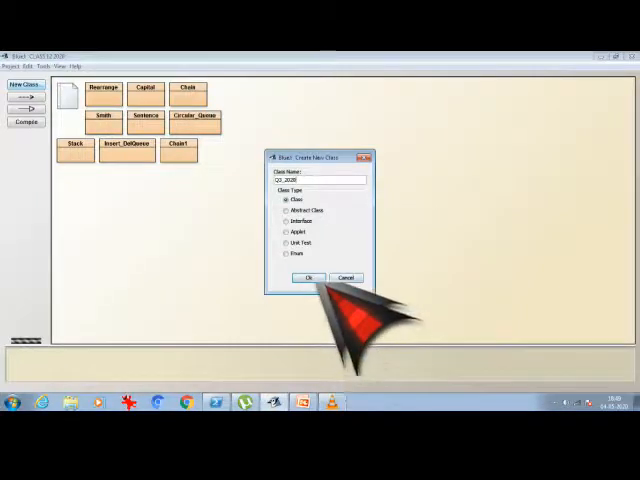
left_click(308, 278)
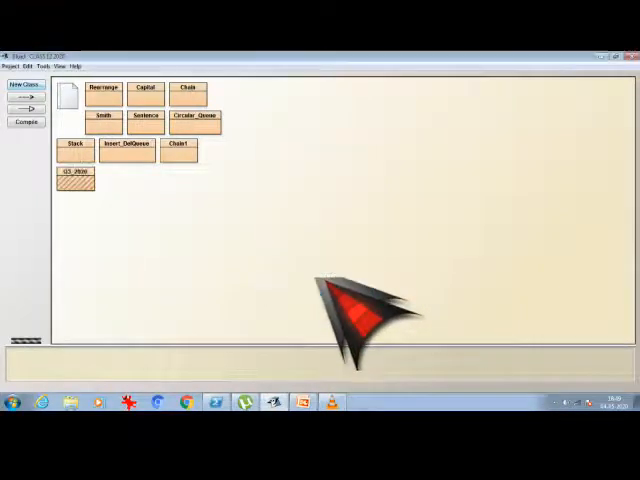
double_click(72, 172)
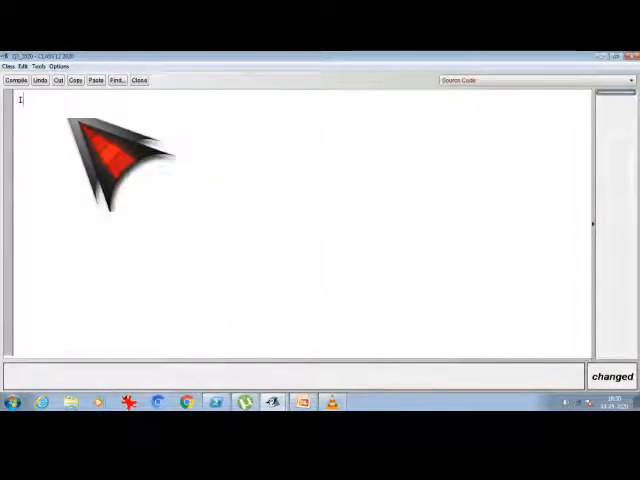
Step: Write the import java.util.*; statement at the top of the source
type("import")
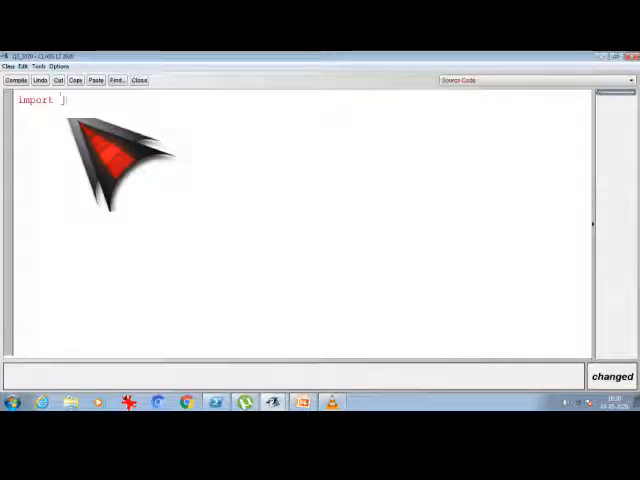
type("java;")
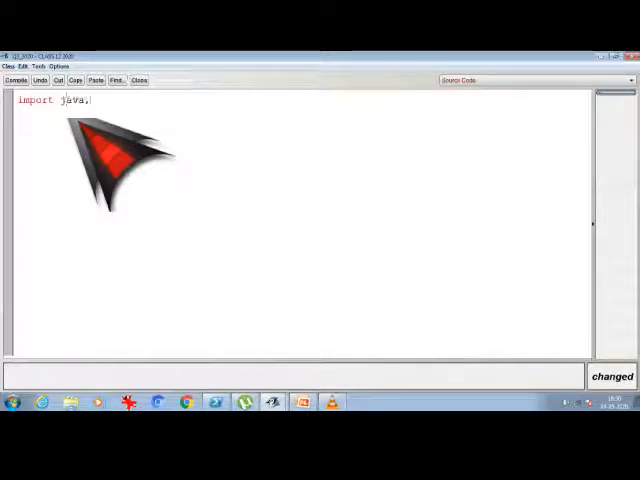
key("Backspace")
type(".u")
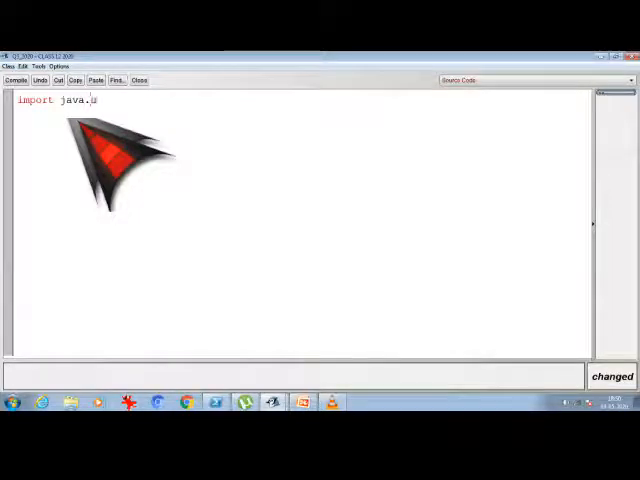
type("til")
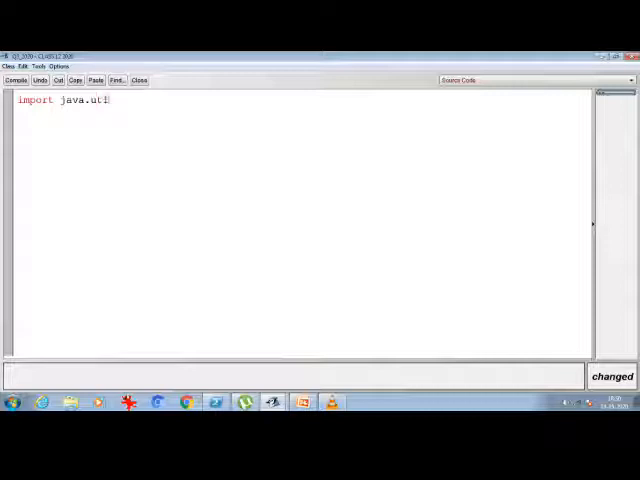
type(".*")
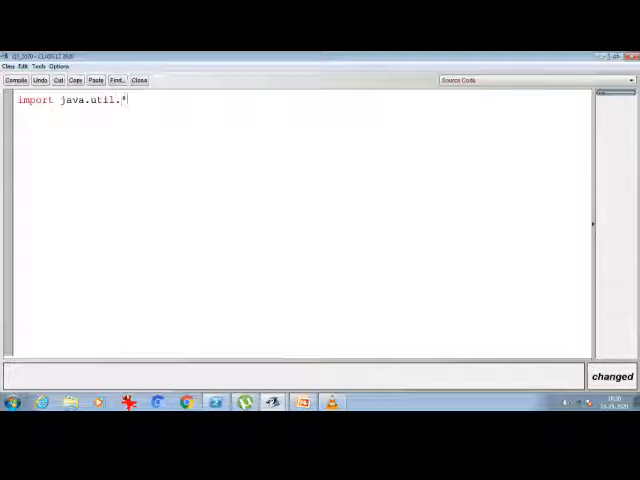
type(";")
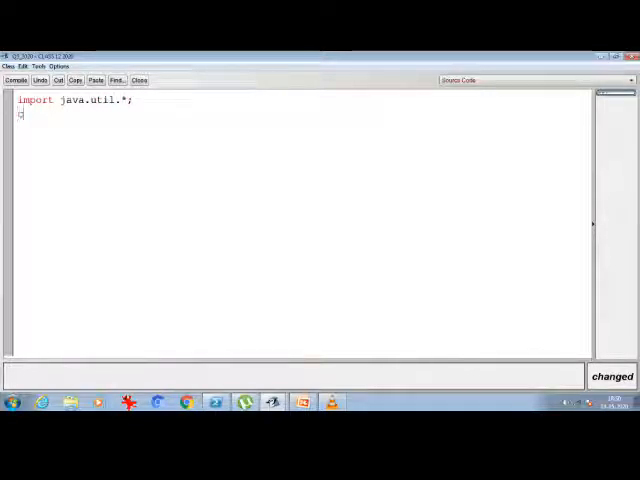
Step: Declare class Q3_2020 and begin the public static void main() method
type("class")
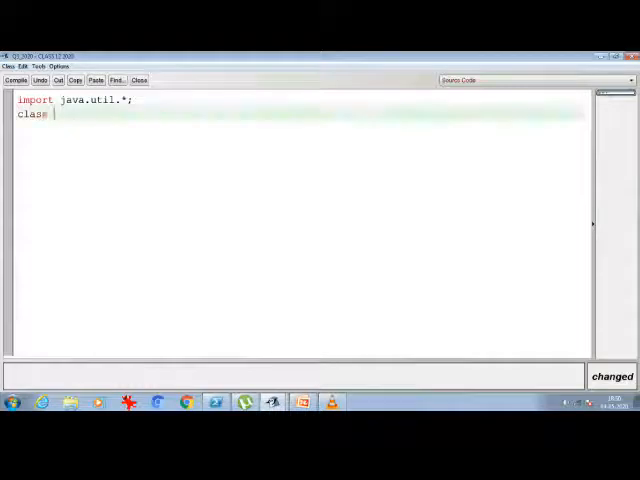
type("Q3_2020")
type("pu")
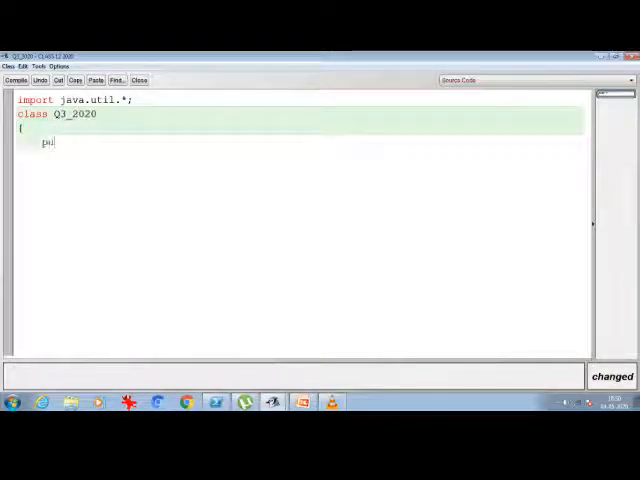
type("blic i")
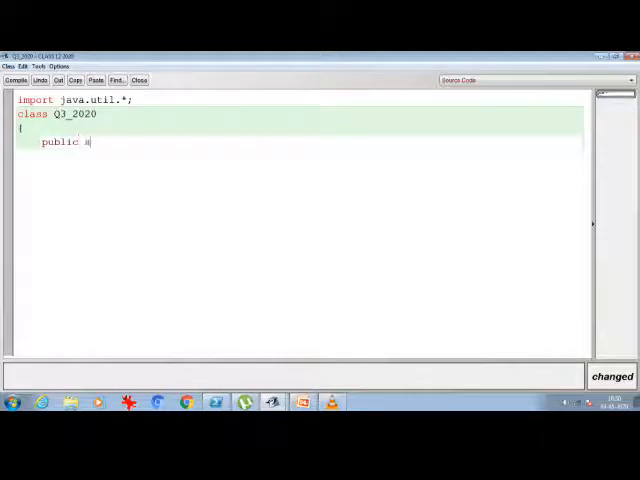
type("static void main(")
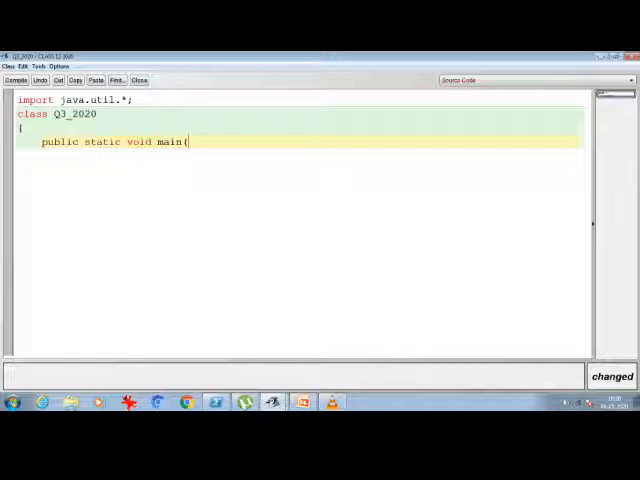
type(")")
type("{")
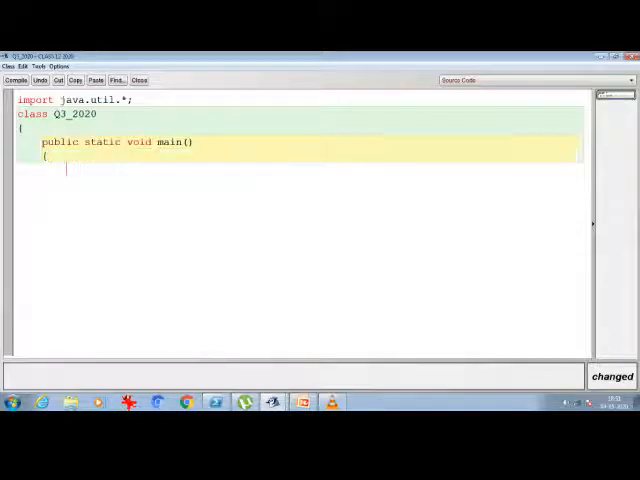
Step: Create Scanner sc on System.in and print the prompt "Enter the sentence"
type("Scanner sc")
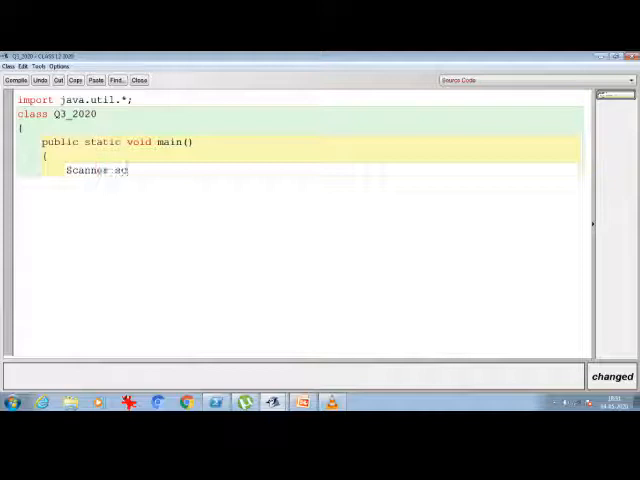
type("=")
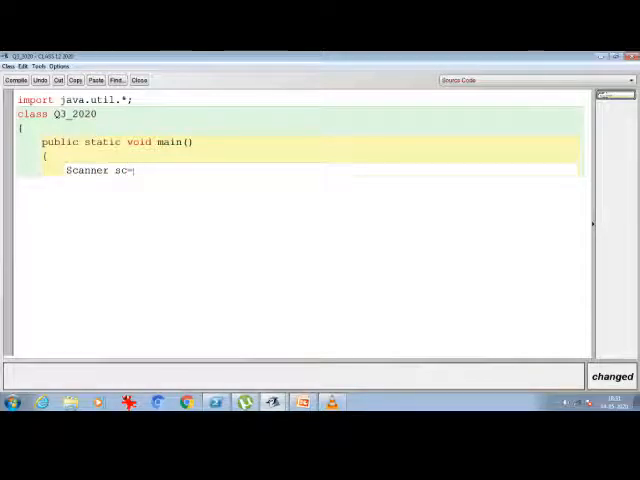
type("new Scanner(System.")
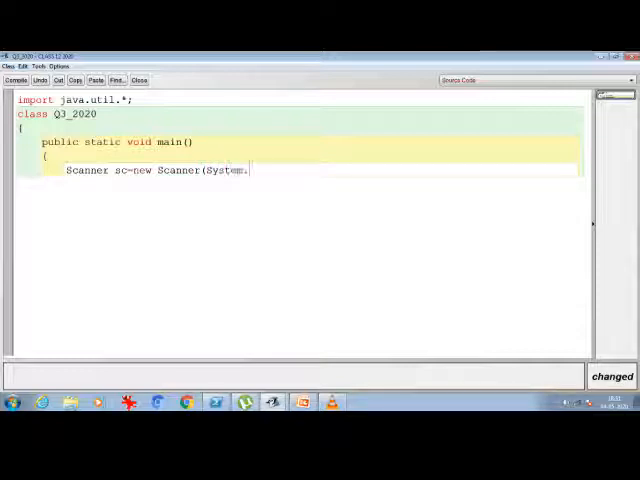
type("in);")
type("System.out.printl")
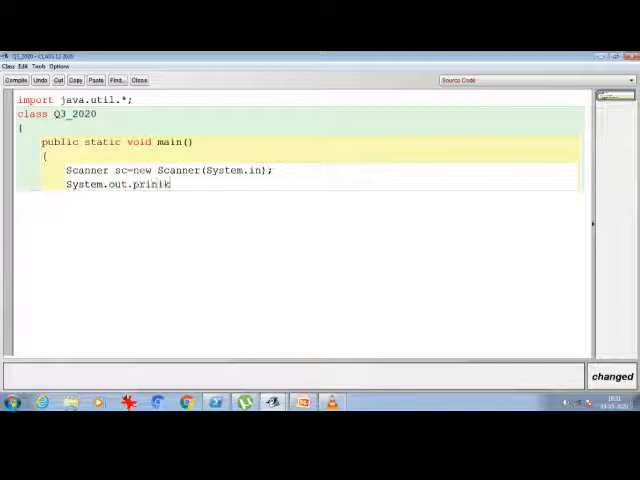
key("backspace")
type("ln(")
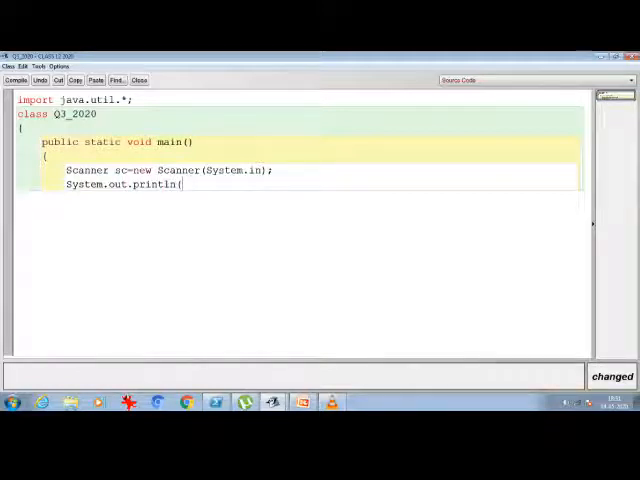
type("\"Enter the sentence\")")
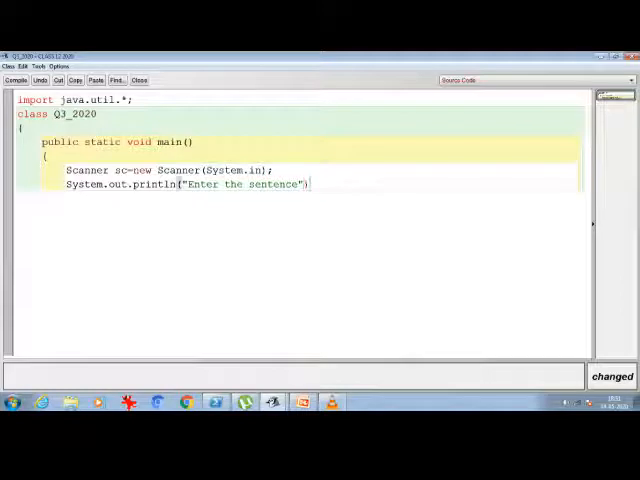
Step: Read the input into String sent using sc.nextInt()
type("String sent=")
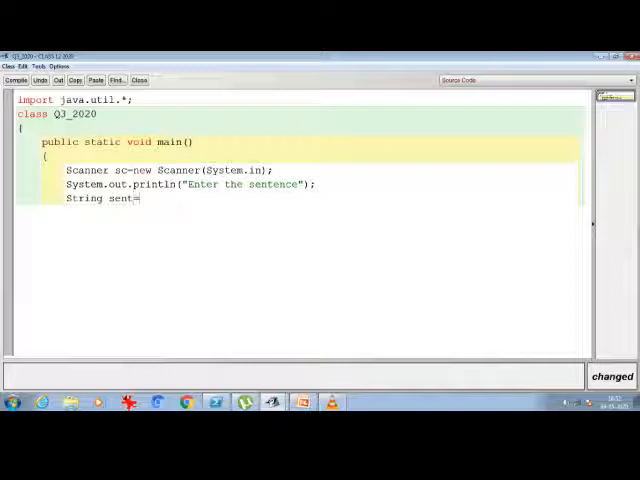
type("s")
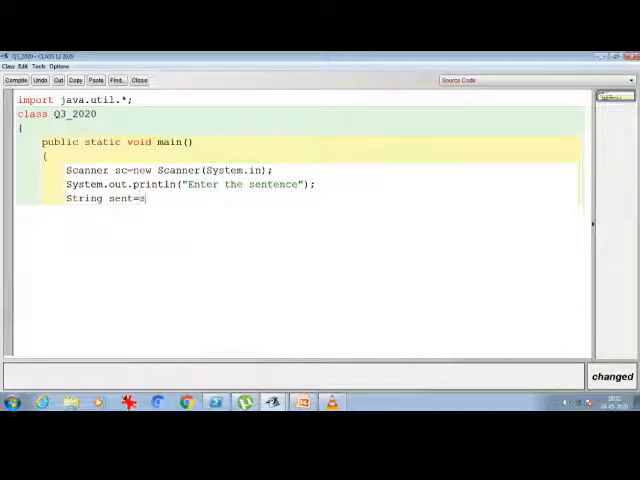
type("sc.nextInt")
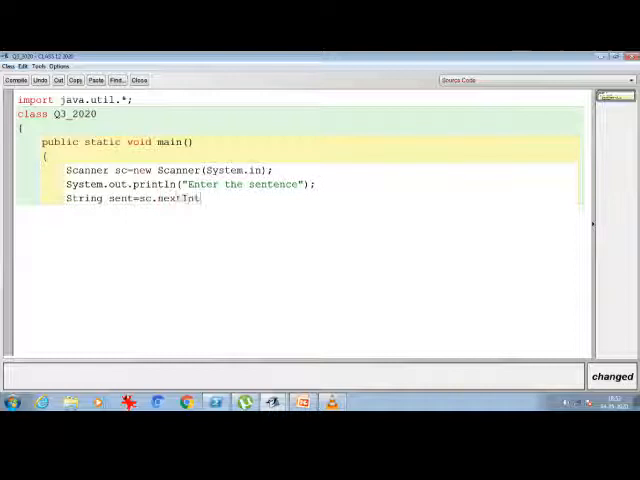
type("(")
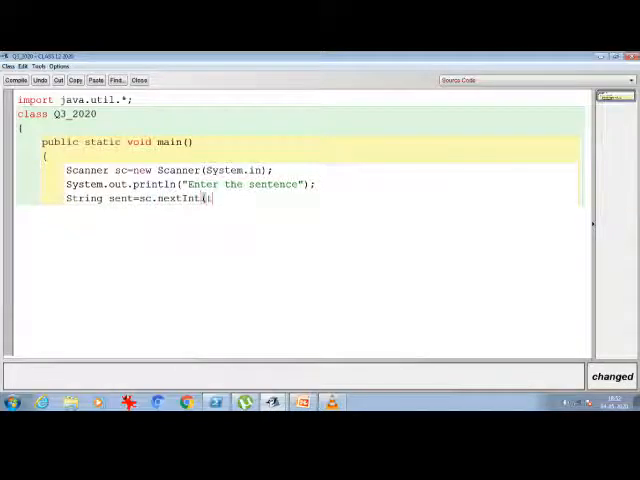
type(")")
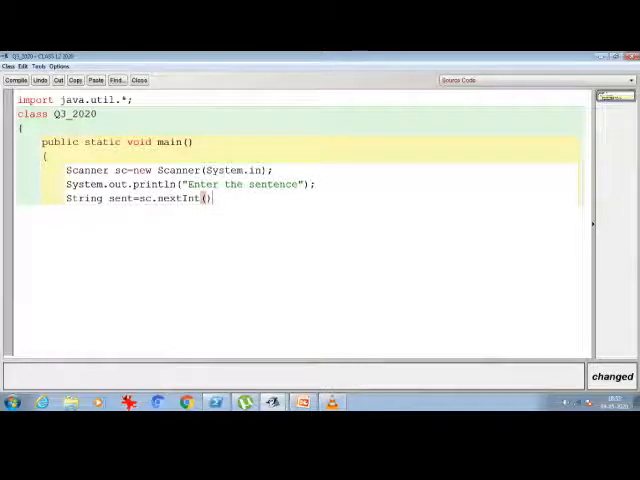
type(";")
type("S")
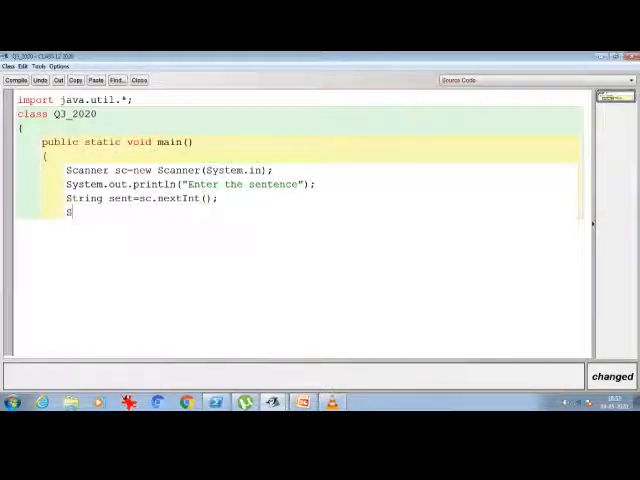
Step: Declare String x="" and counter int c=0
type("tring")
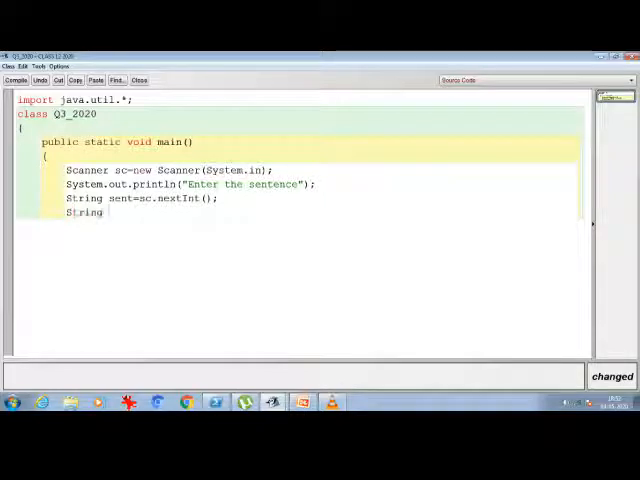
type("x=")
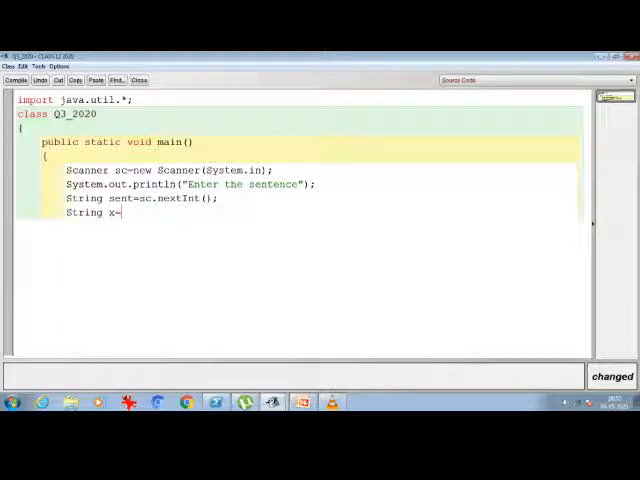
type("\"\";")
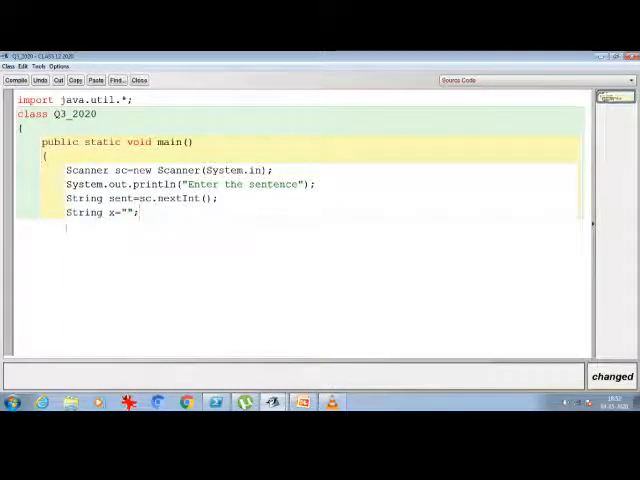
type("int")
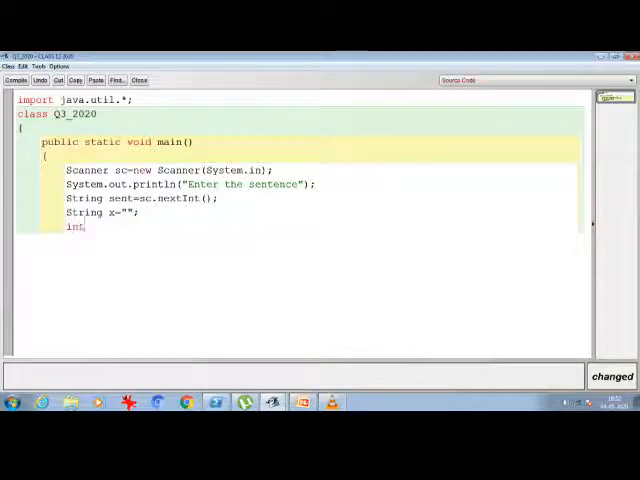
type("c=0")
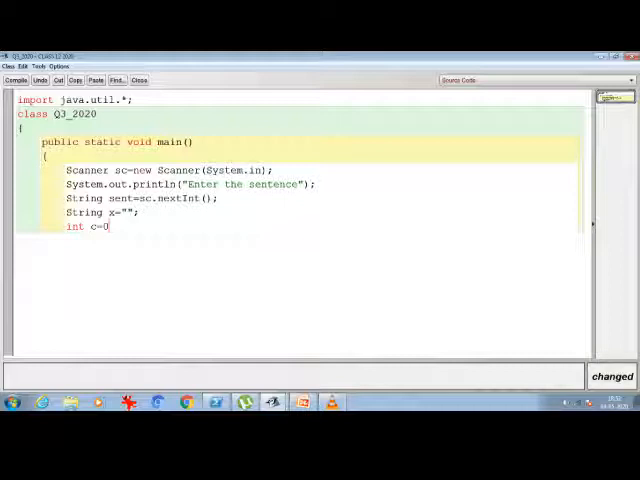
type(";")
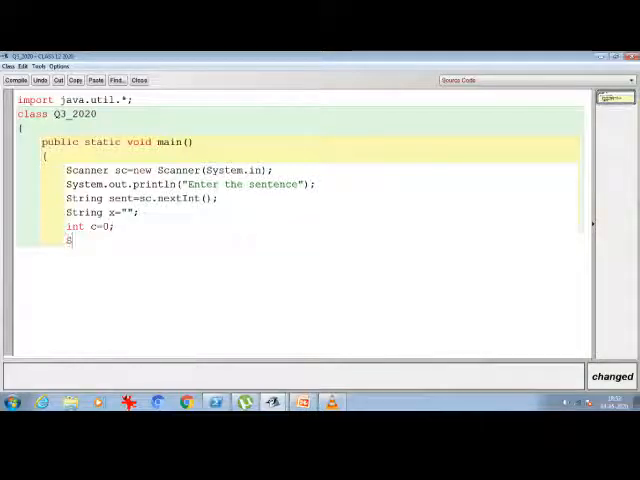
Step: Declare String token[]=new String[100] and begin a char ch declaration
type("String")
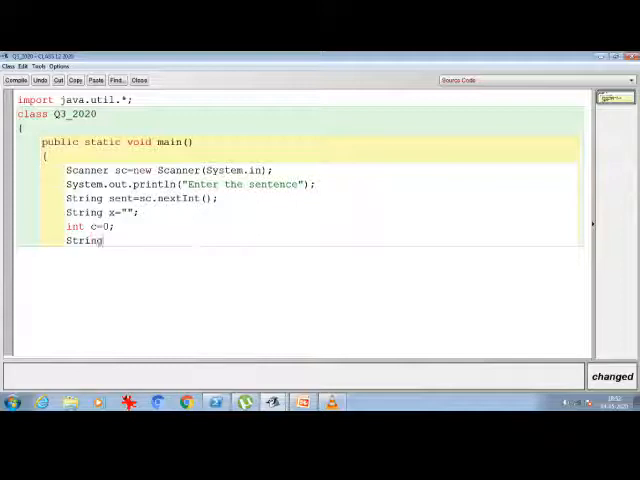
type("token")
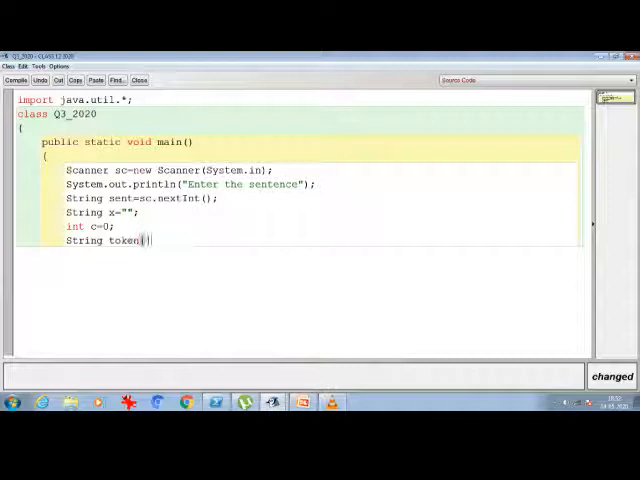
type("[]=new i")
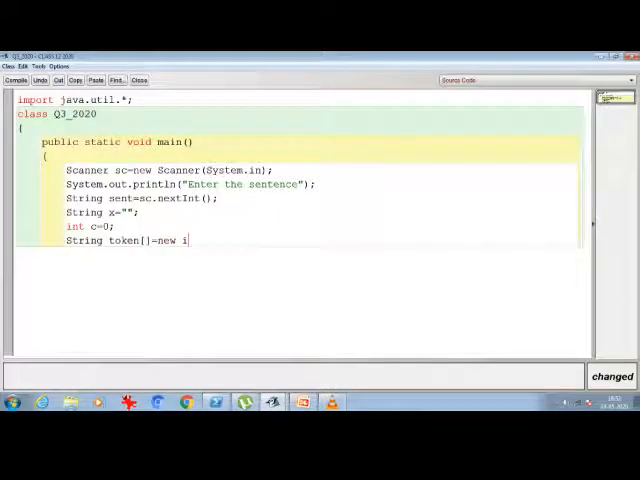
type("S")
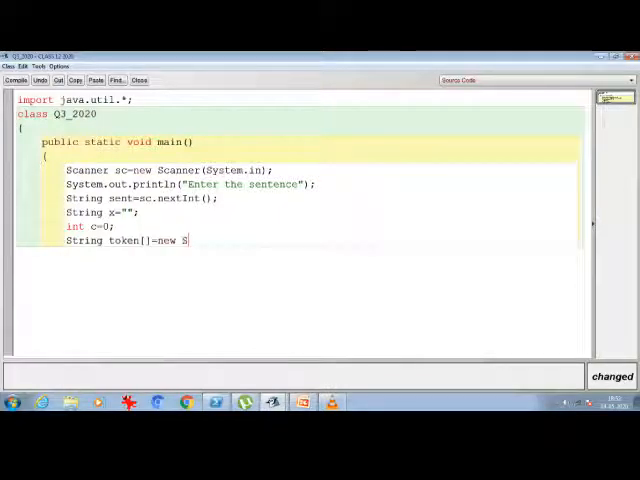
type("tring1")
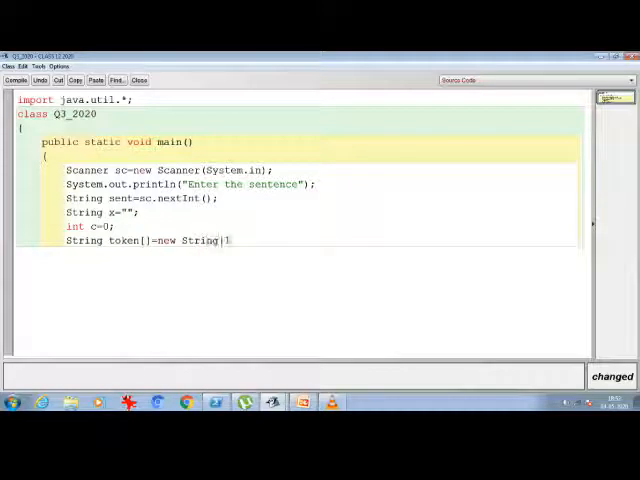
type("00];")
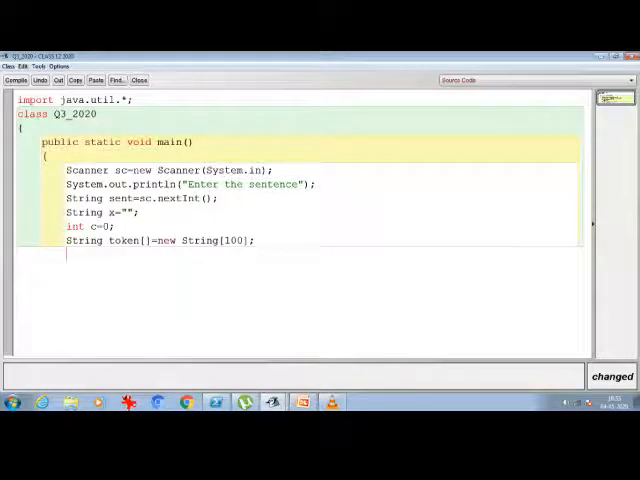
type("ch")
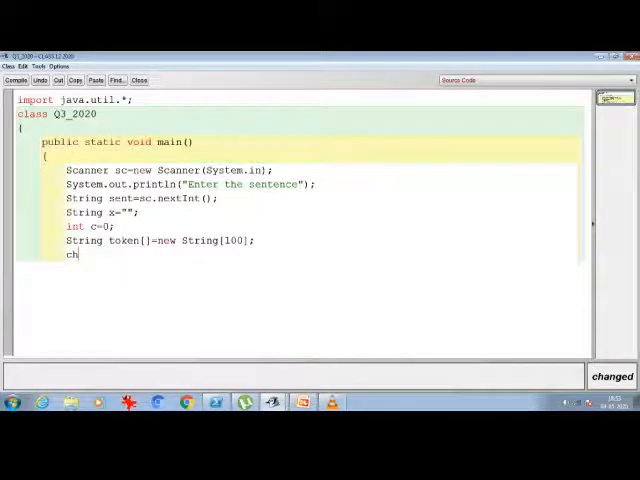
type("ar")
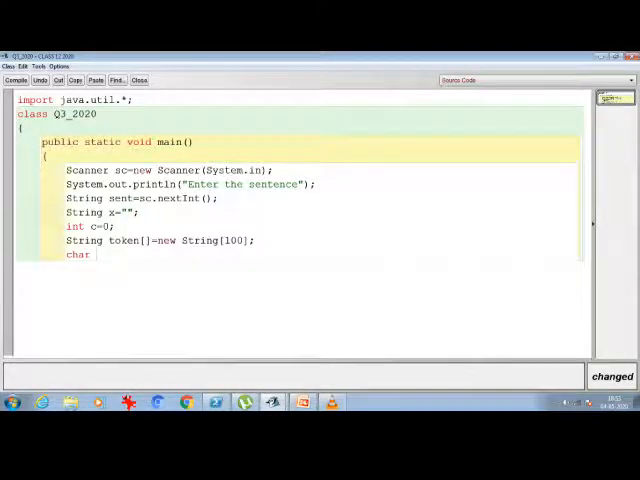
type("ch")
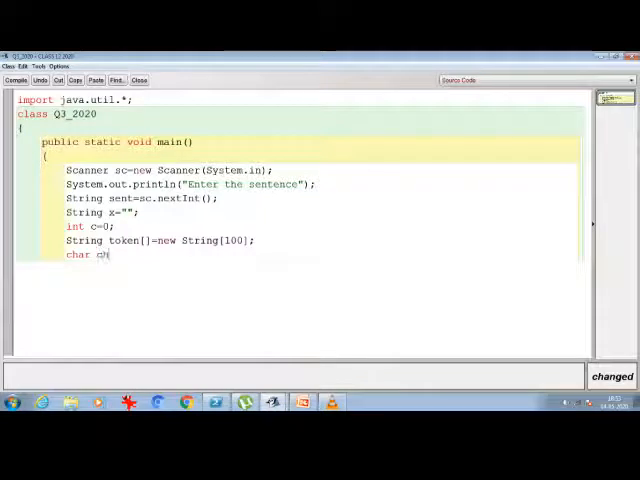
Step: Set ch to sent.charAt(sent.length()-1) and write if(ch=='.'||ch=='!'||ch=='?')
type("=sent.charAt(sent.")
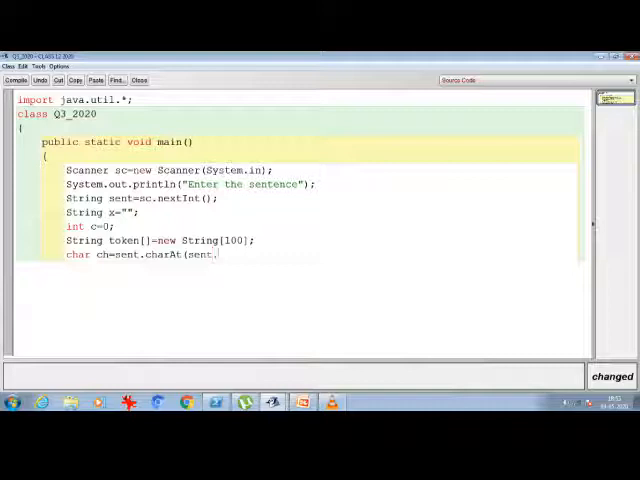
type("length()-1);")
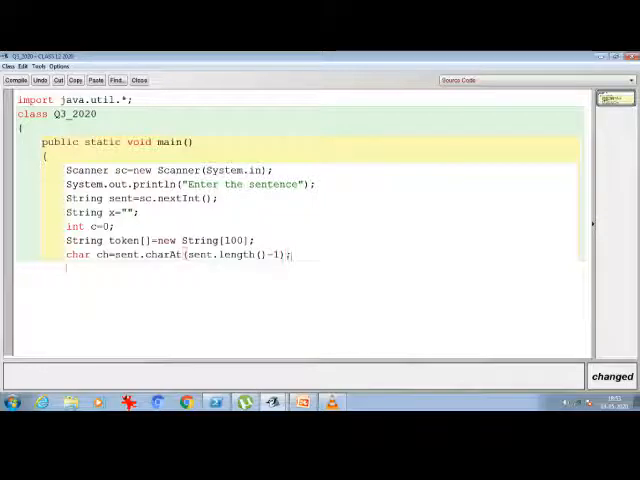
type("if(ch==")
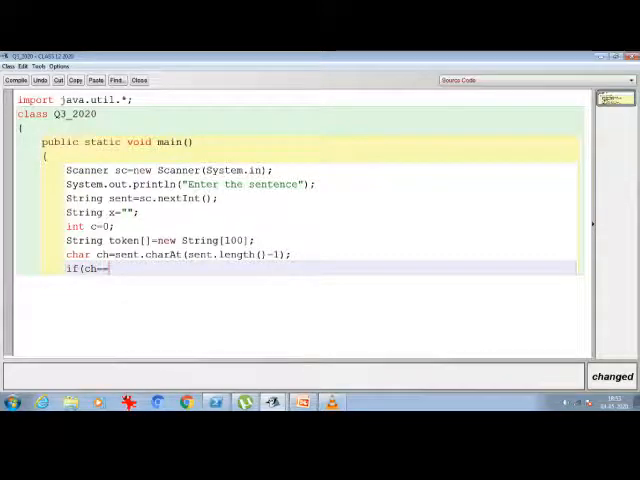
type("'.'||")
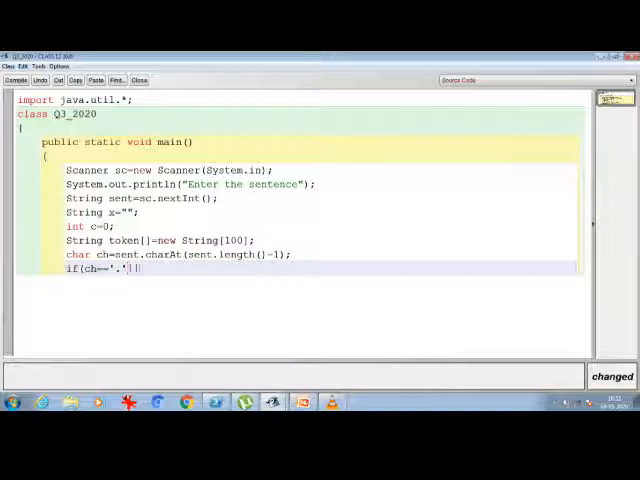
type("ch=='!'")
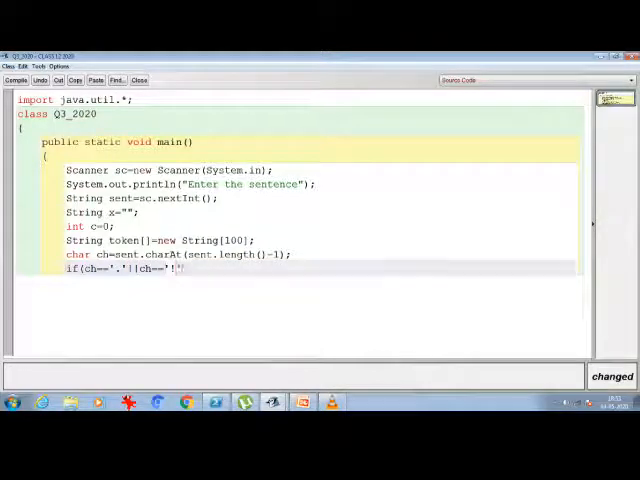
type("||ch==")
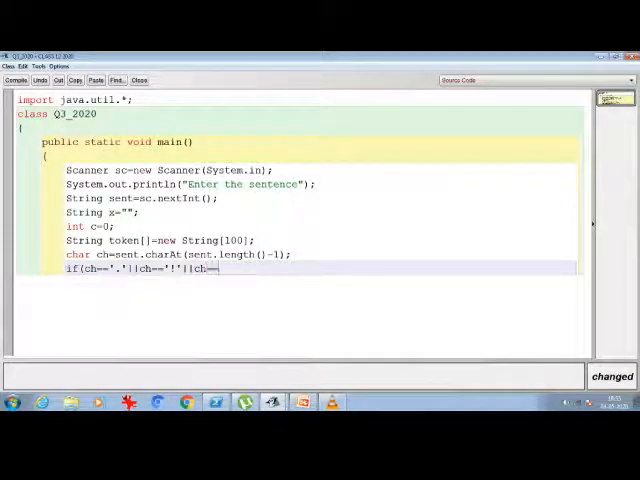
type("'")
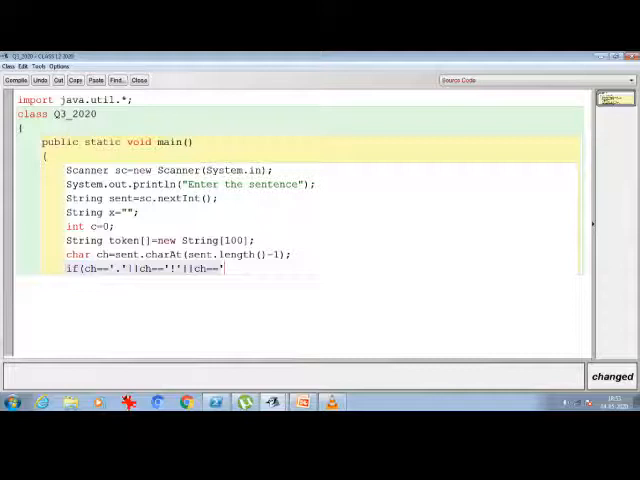
type("?')")
type("System.")
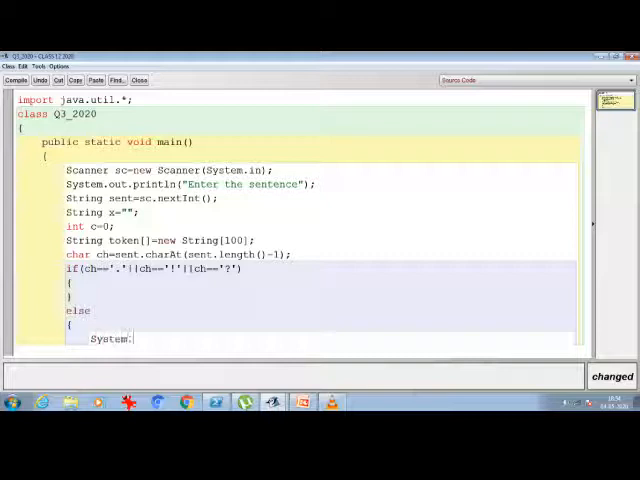
Step: In the else branch print "INVALID INPUT" and call System.exit
type("out.")
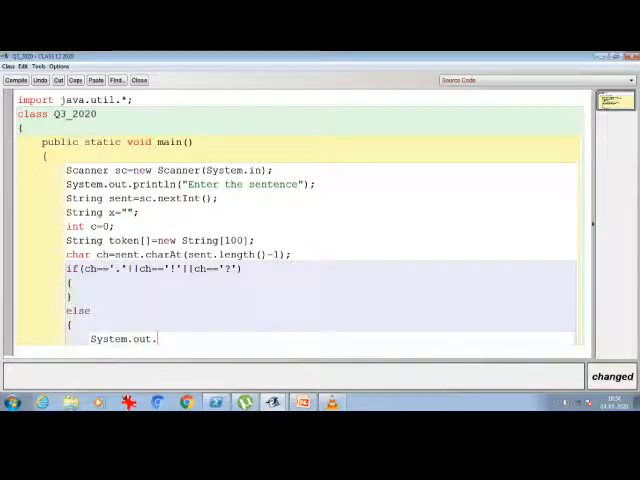
type("print")
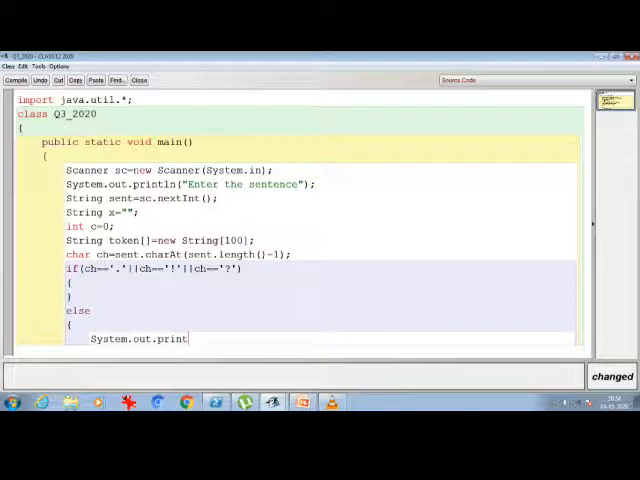
type("ln(\"INVALID")
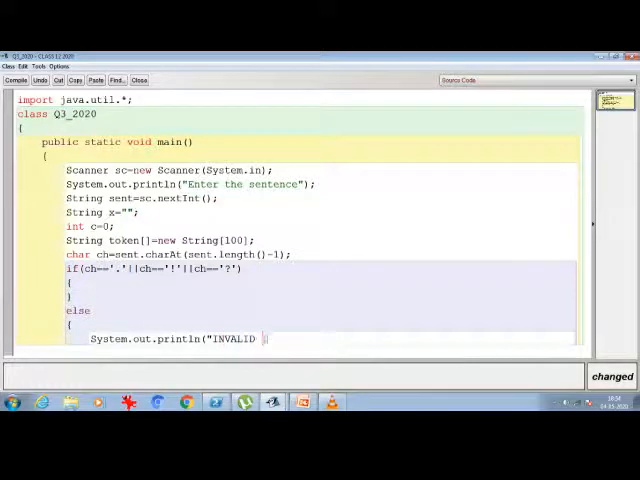
type("INPUT\");")
type("S")
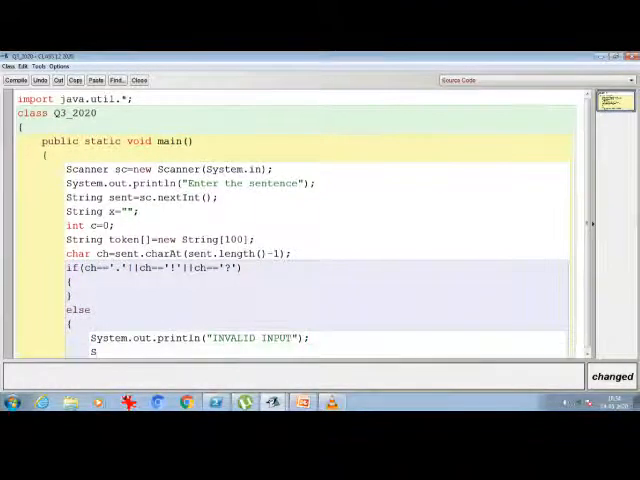
type("yste")
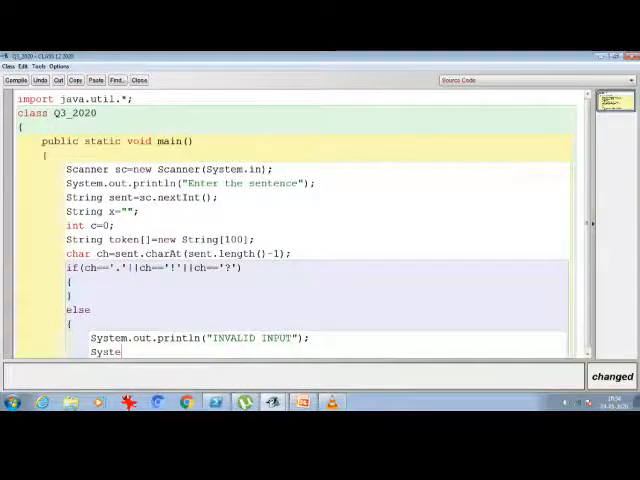
type("m.exit(")
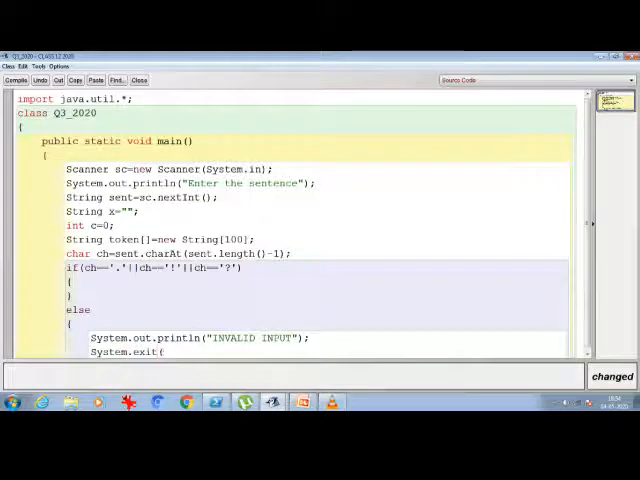
scroll("down", 3)
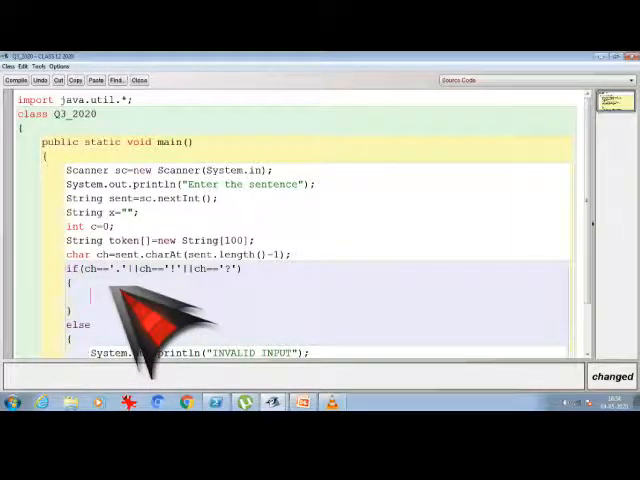
Step: Write StringTokenizer st=new StringTokenizer(sent," .?!"); inside the if block
type("StringToke")
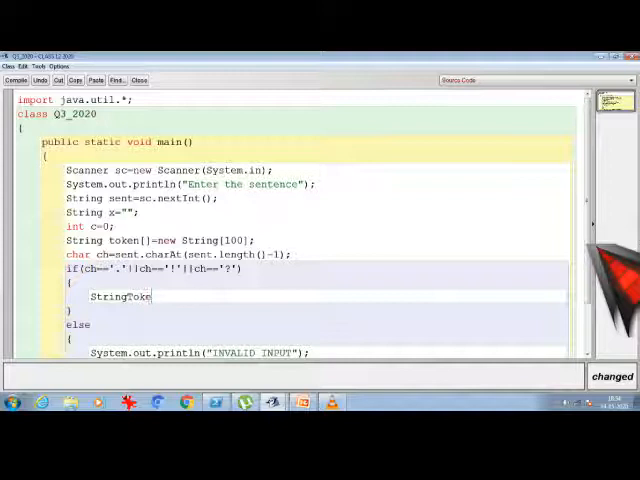
type("nizer")
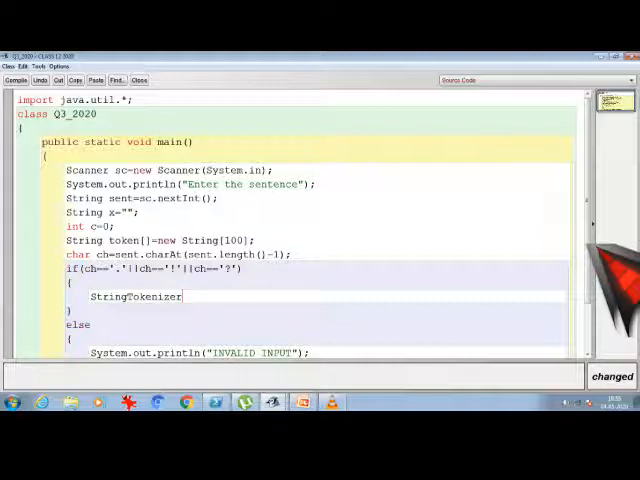
type("st")
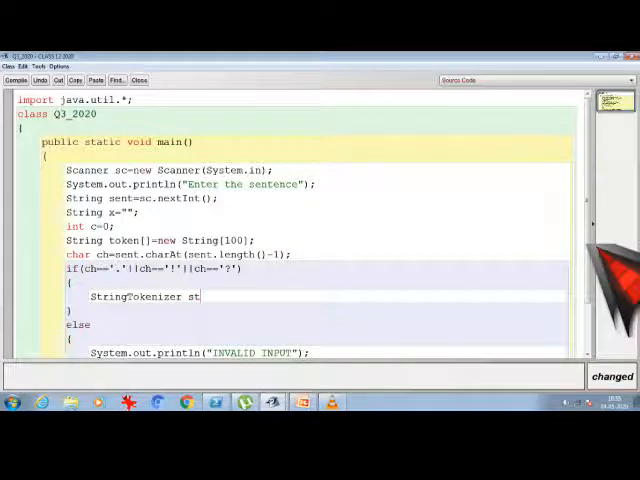
type("=")
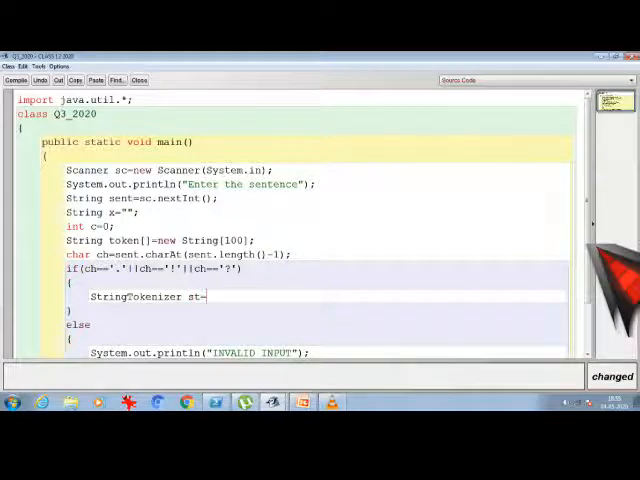
type("new S")
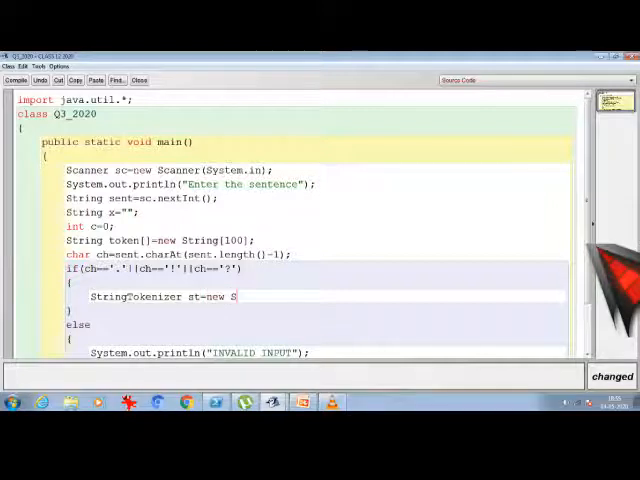
type("tring")
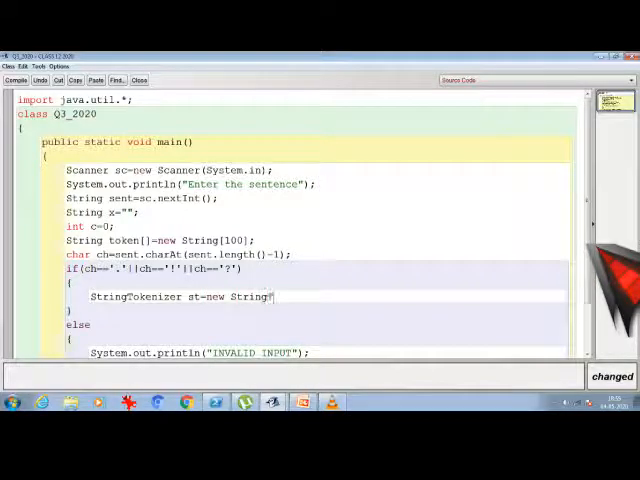
type("okenizer(")
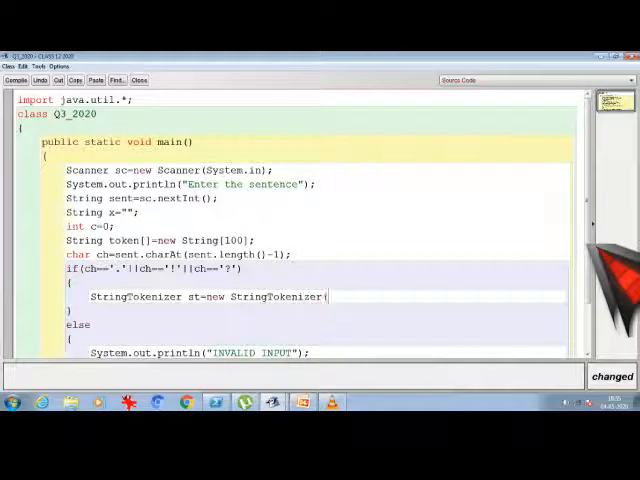
type("sent")
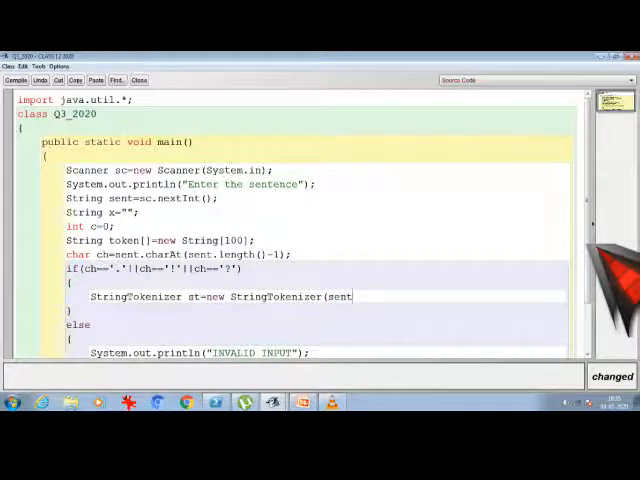
type(",\"")
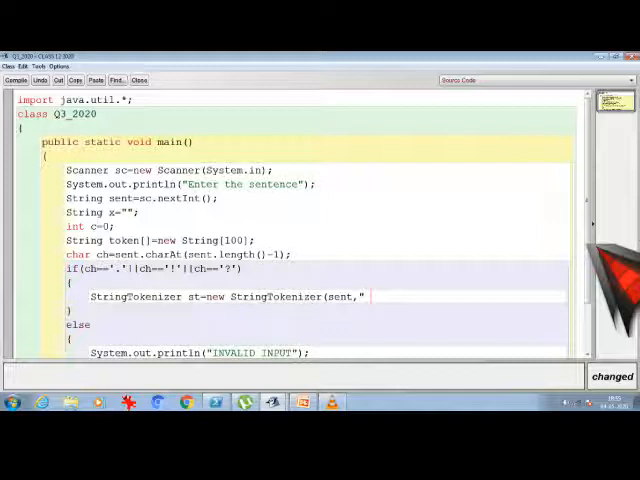
type(".\"")
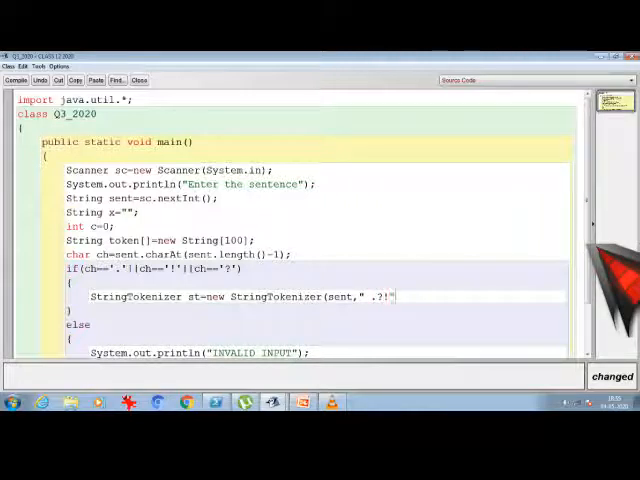
type(");")
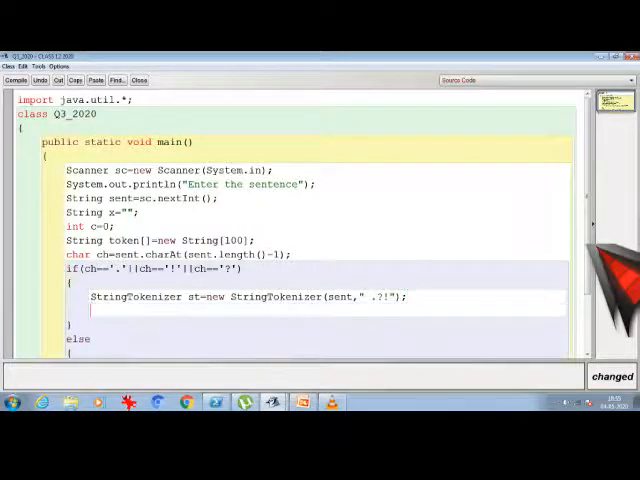
Step: Write the loop header while(st.hasMoreElements())
type("while")
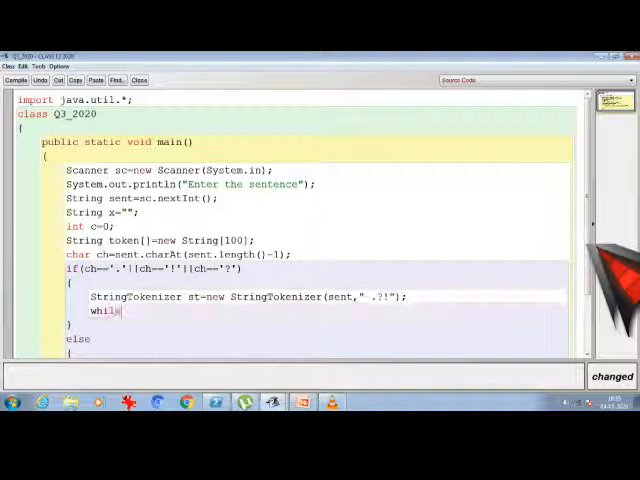
type("(")
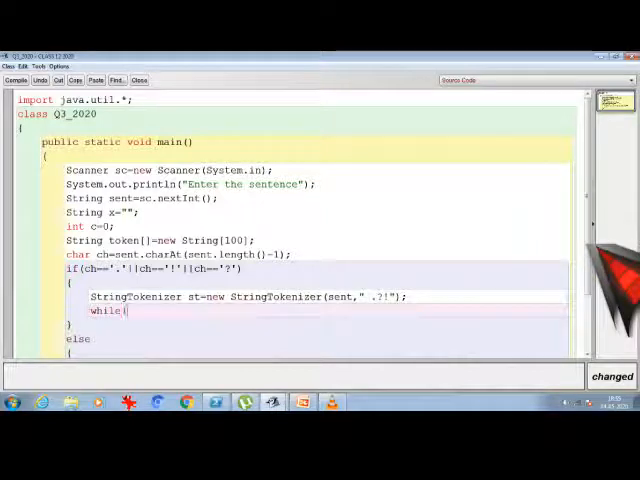
type("st,")
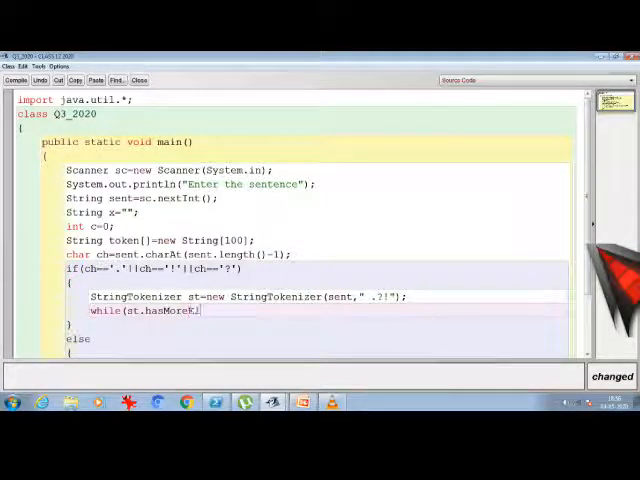
type("ements")
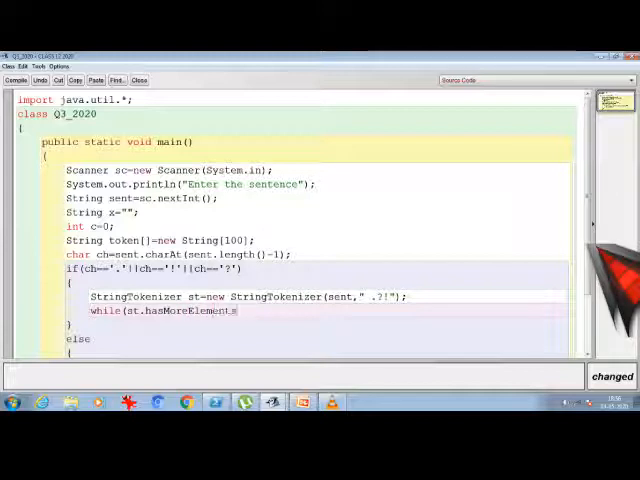
type("())")
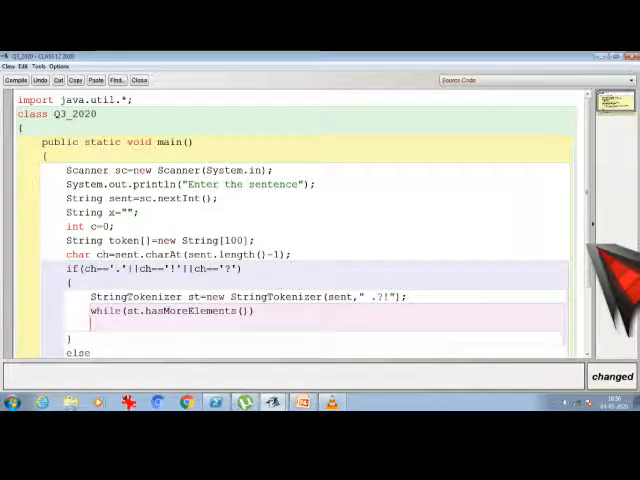
Step: Store each word with token[c++]=st.nextToken(); and start a comment
type("token")
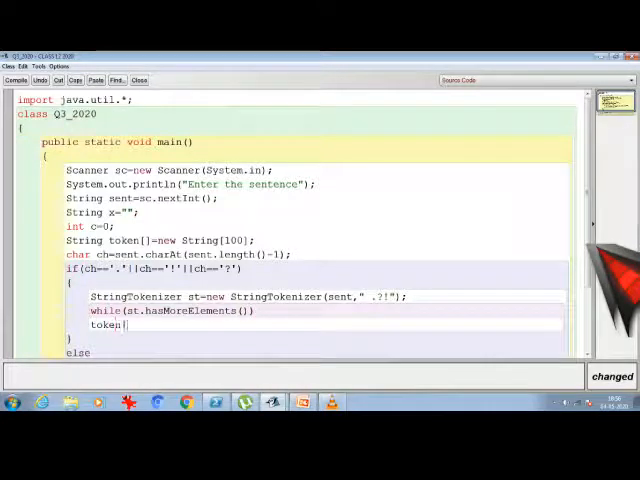
type("[c++]=")
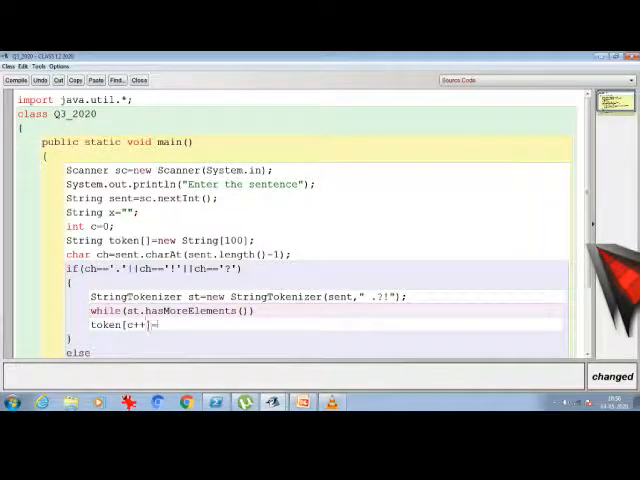
type("st.")
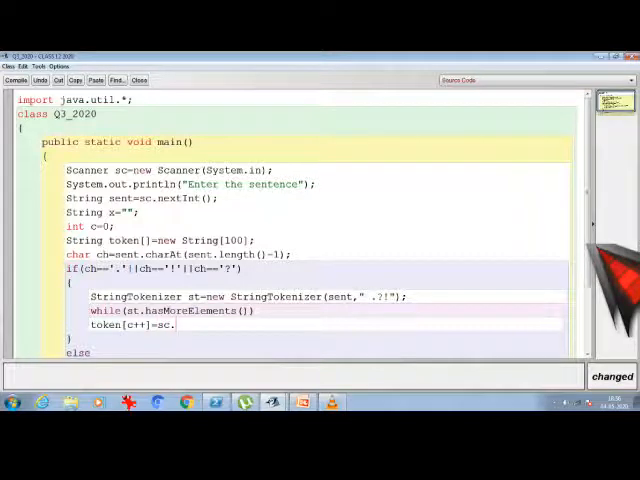
type("nextTo")
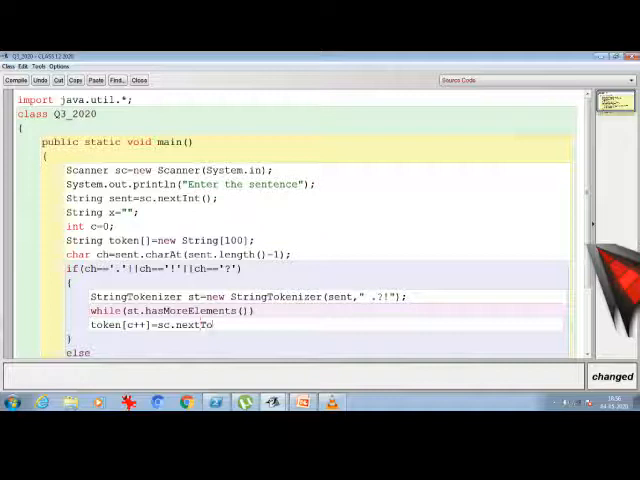
type("ken()")
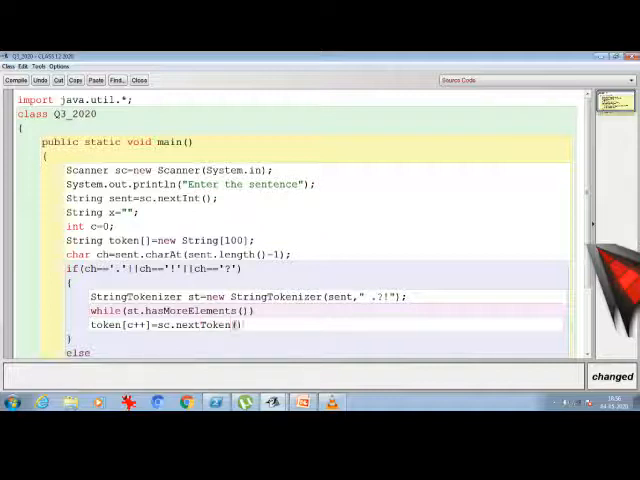
type(";")
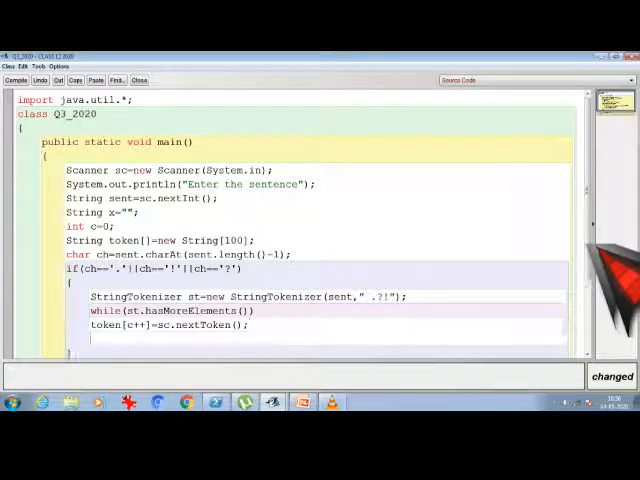
type("//")
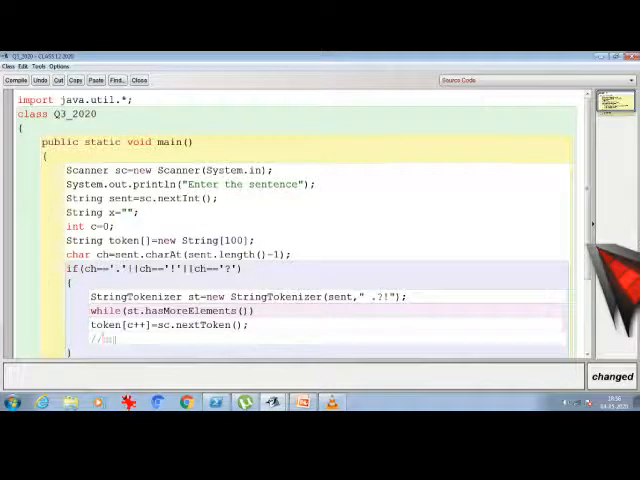
Step: Comment 'bubble sort as per the word length' and declare String temp=""
type("bubble sort")
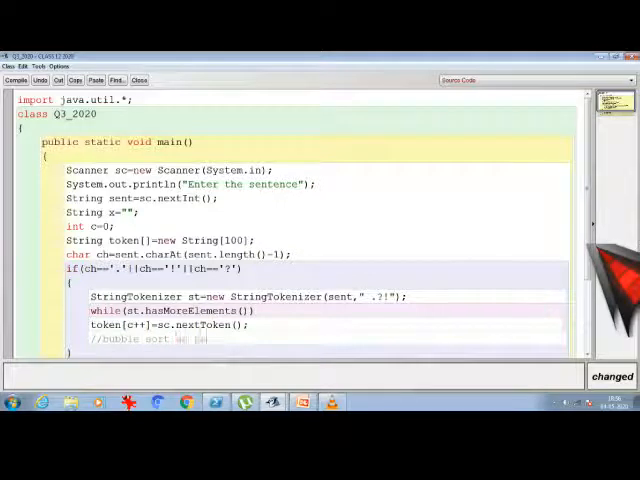
type("as per")
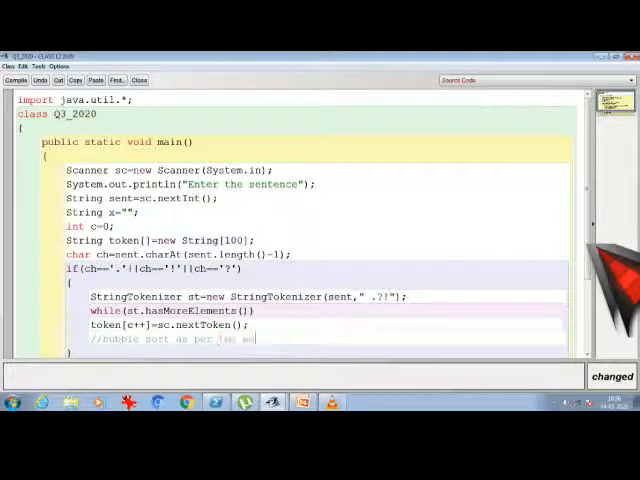
type("the word l")
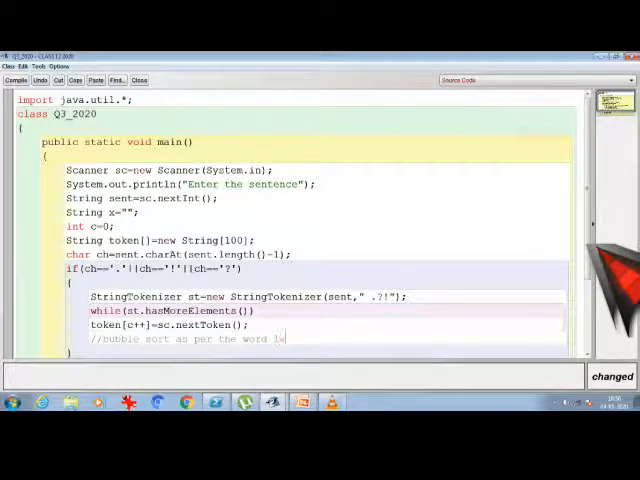
type("ength")
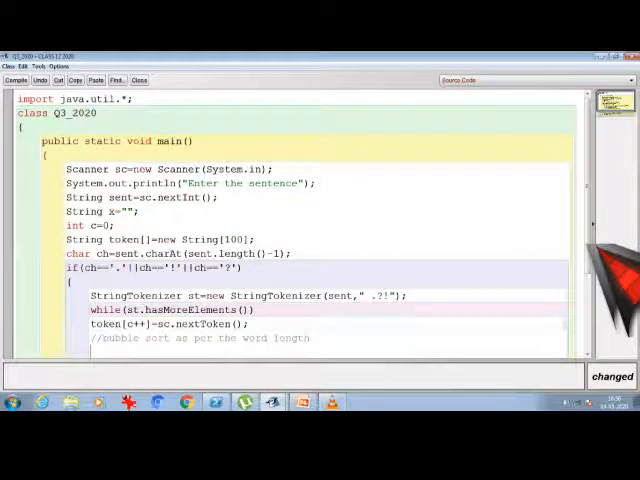
type("String t")
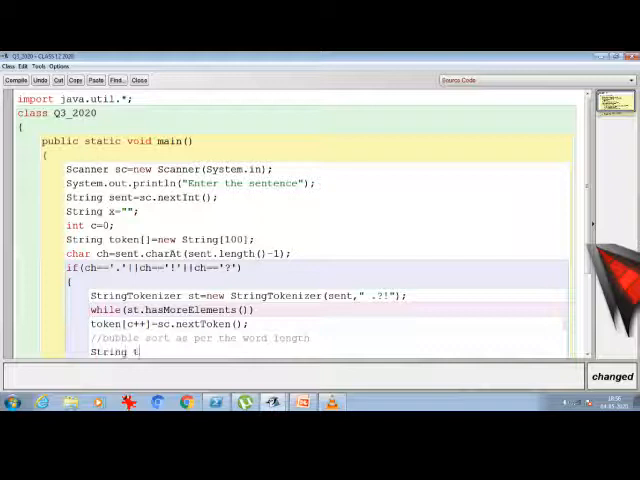
type("emp=\"\";")
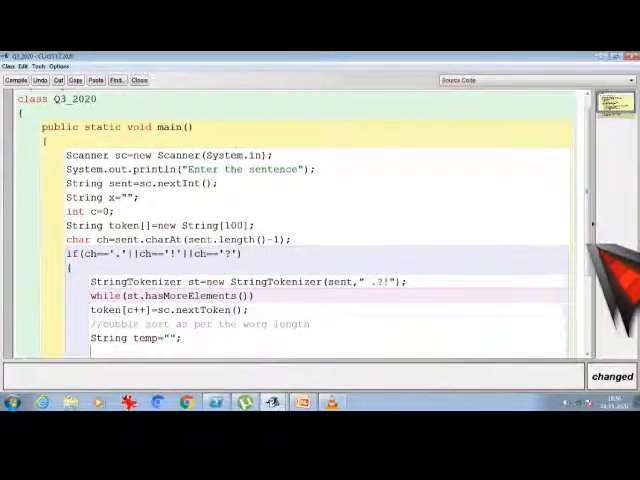
Step: Write nested loops for(int i=0;i<c;i++) and for(int j=1;j<(c-i);j++)
type("for(int")
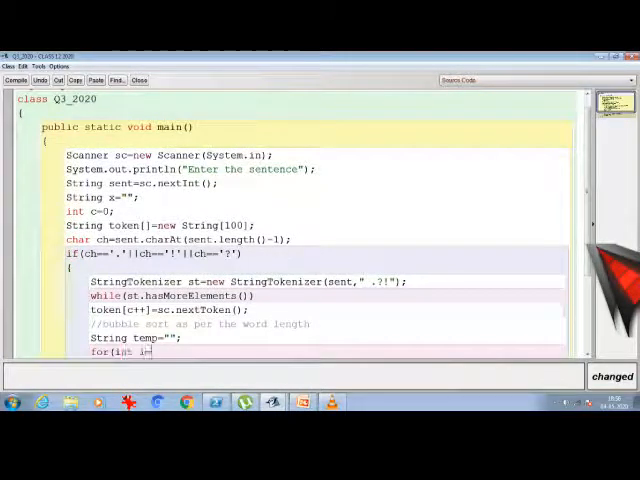
type("i=0;i<")
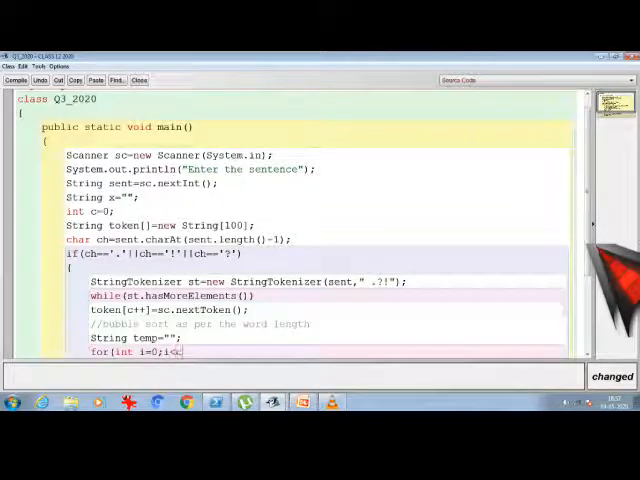
type("c;i++)")
type("{")
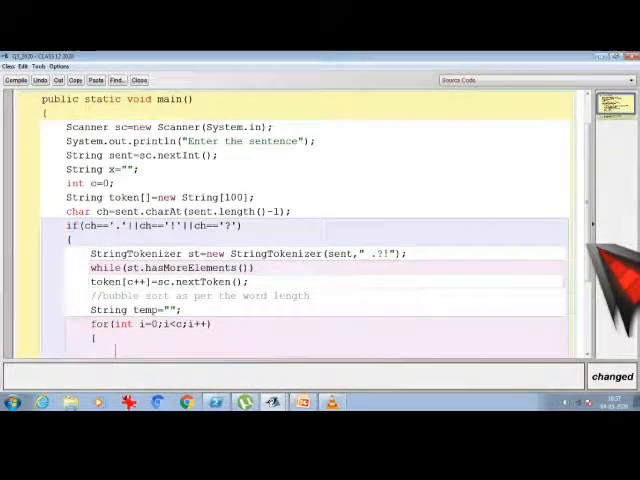
type("for(int j=1;")
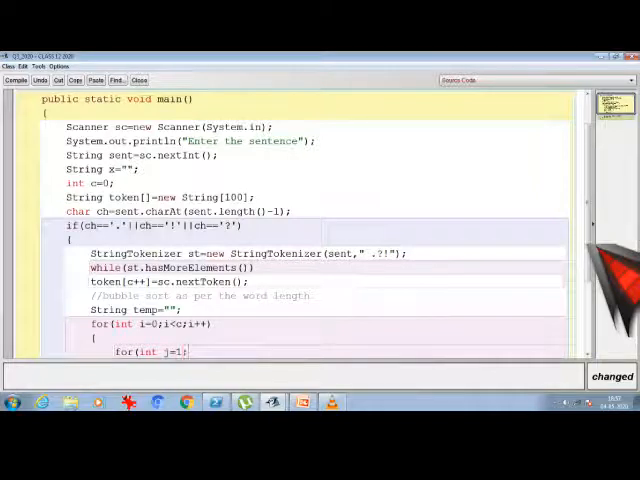
type("j<(")
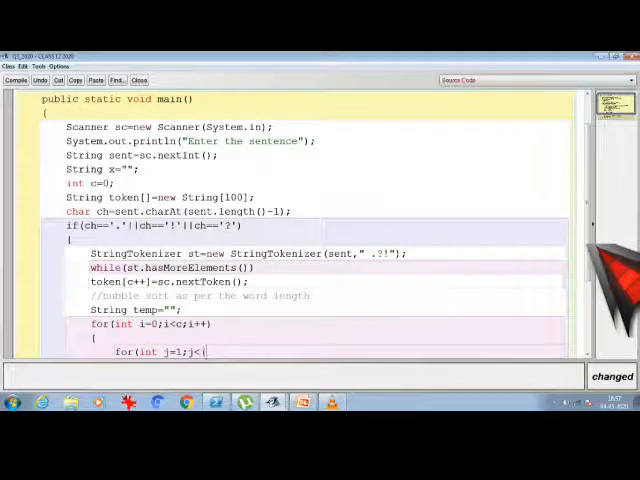
type("c")
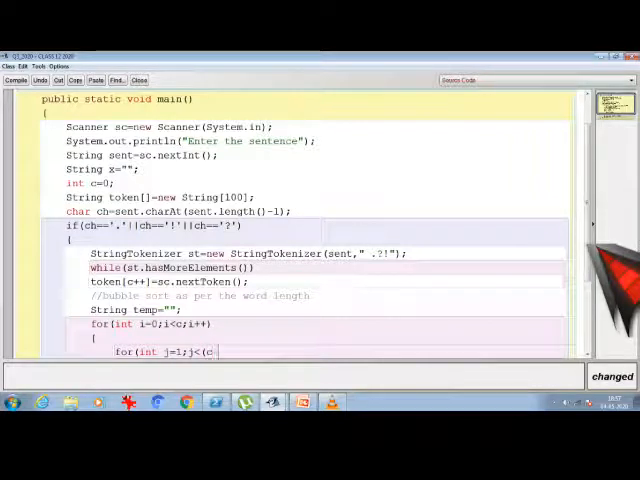
type("-i);")
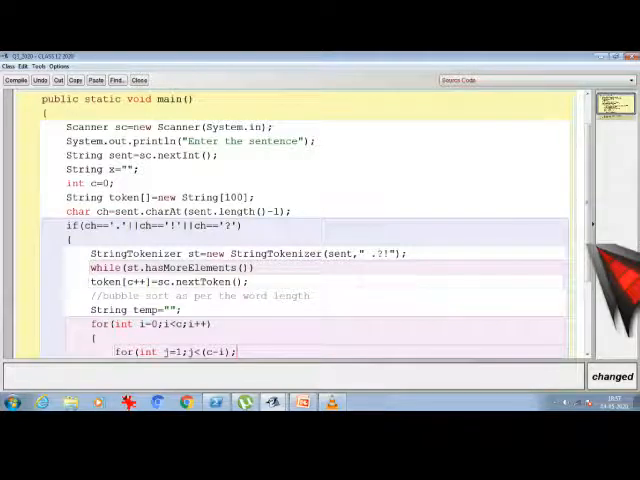
type("j++)")
type("{")
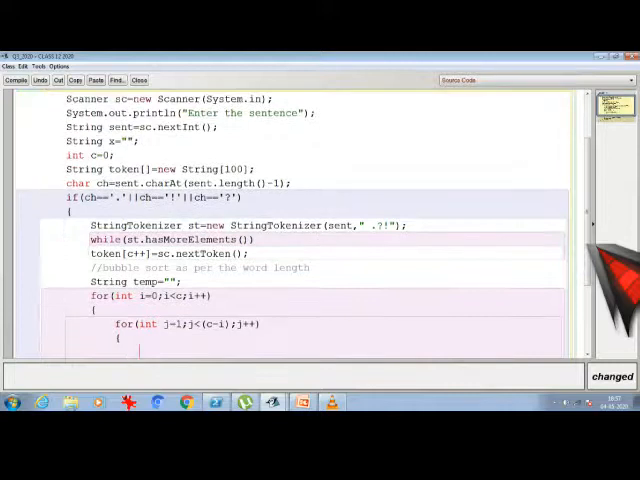
Step: Write if(token[j-1].length()>token[j].length()) and begin its body with a comment
type("if(")
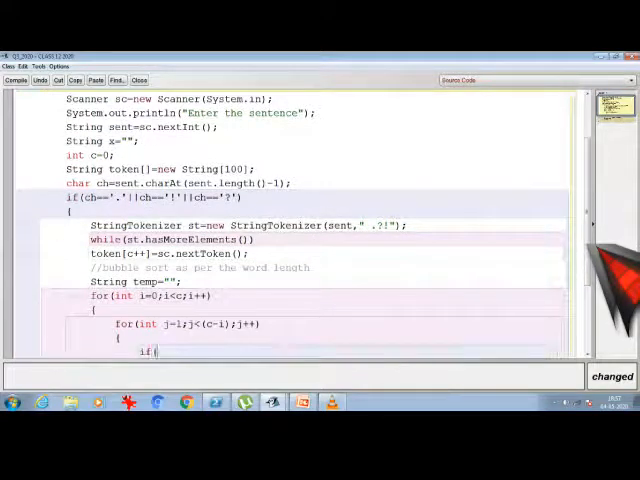
type("token[j-1")
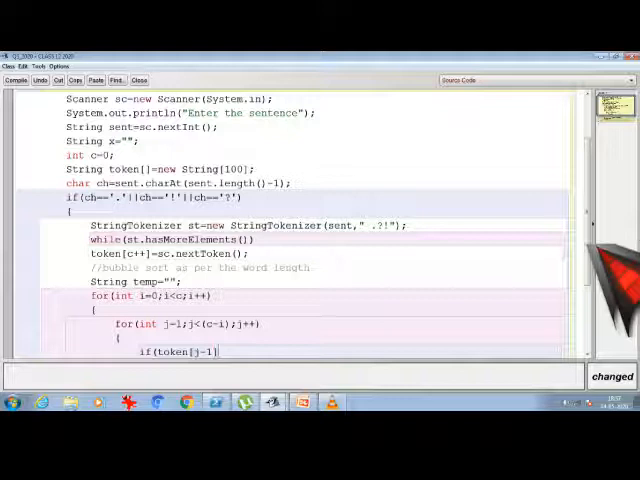
type(".length")
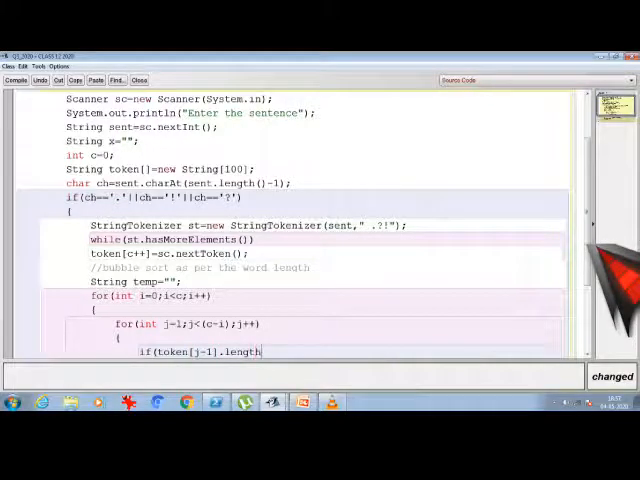
type("()")
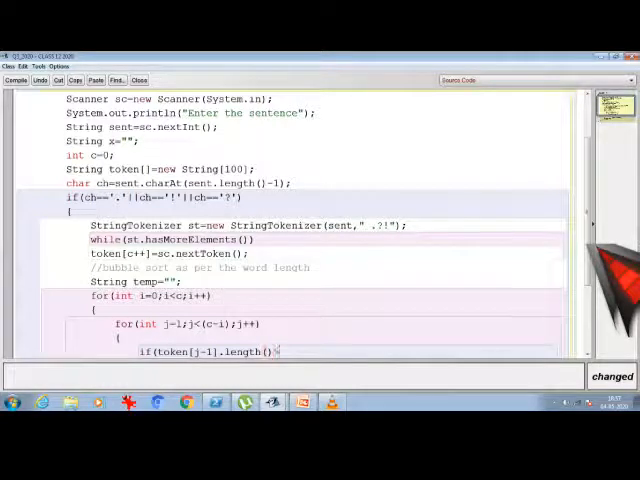
type(">tok")
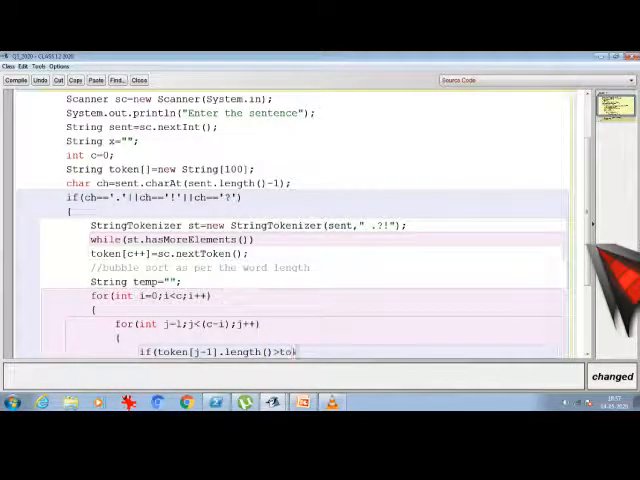
type("en[j")
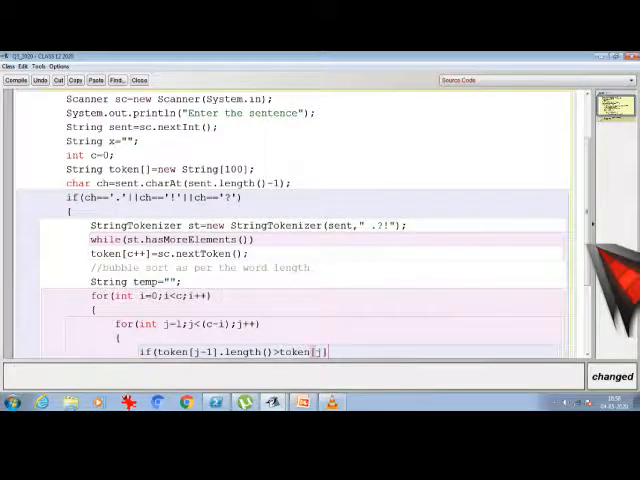
type(".length(")
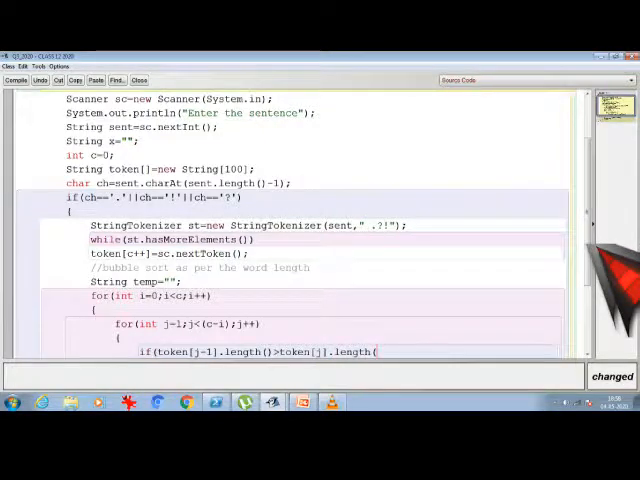
scroll("down", 3)
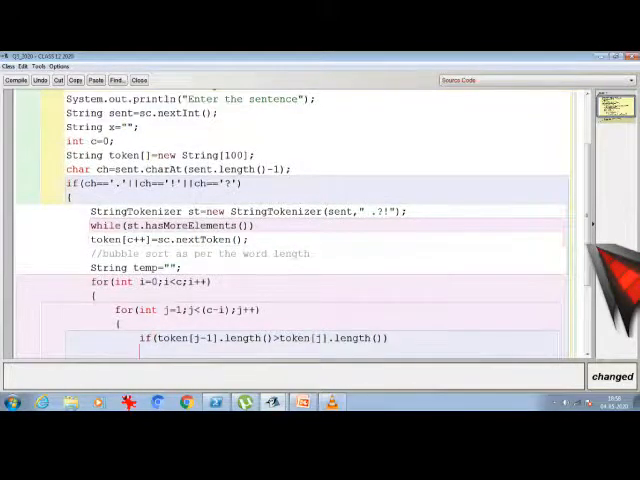
scroll("down", 3)
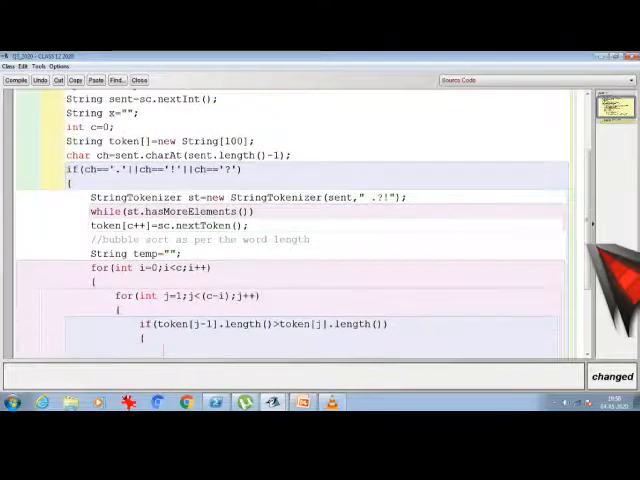
type("//")
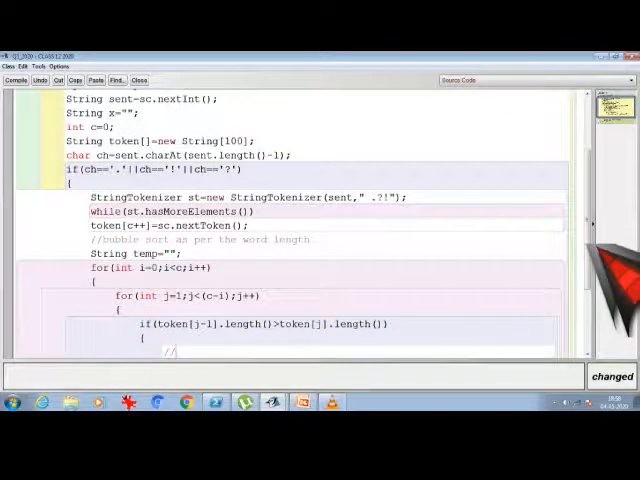
Step: Write the swap: temp=token[j-1]; token[j-1]=token[j]; token[j]=temp; under a //swap elements comment
type("//swap elements")
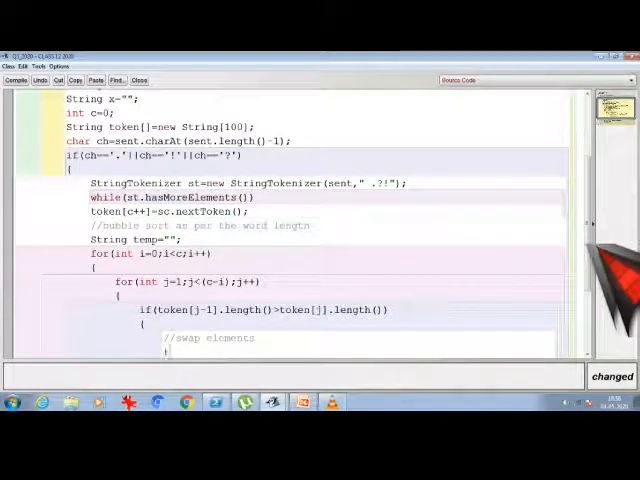
type("temp=")
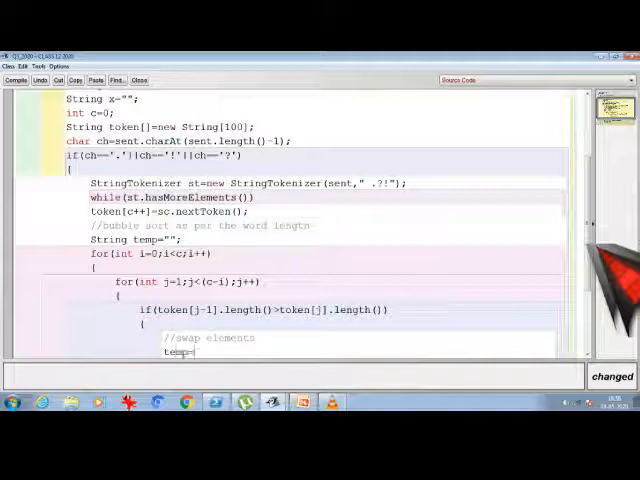
type("token[j-1")
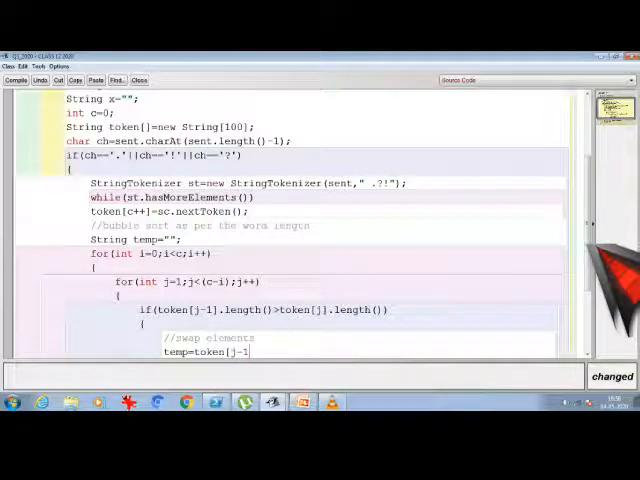
scroll("down", 3)
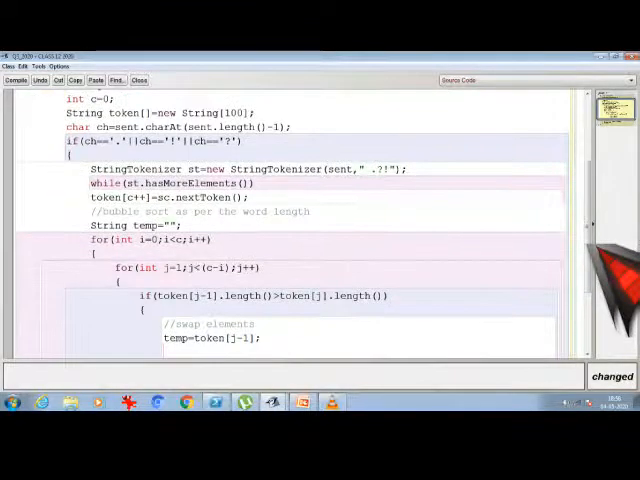
type("tok")
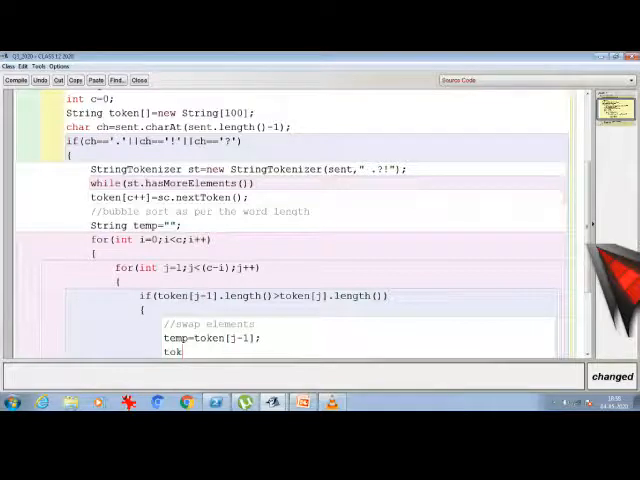
type("en[")
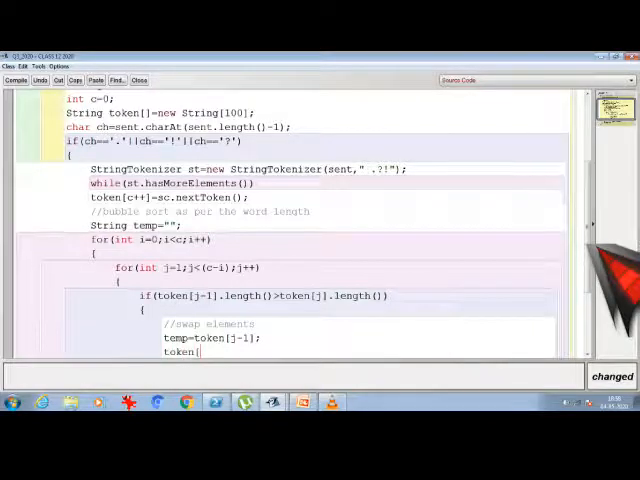
type("[j-1")
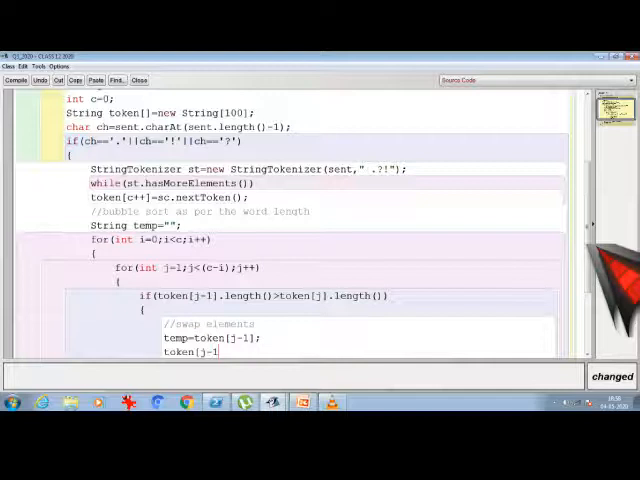
type("=token")
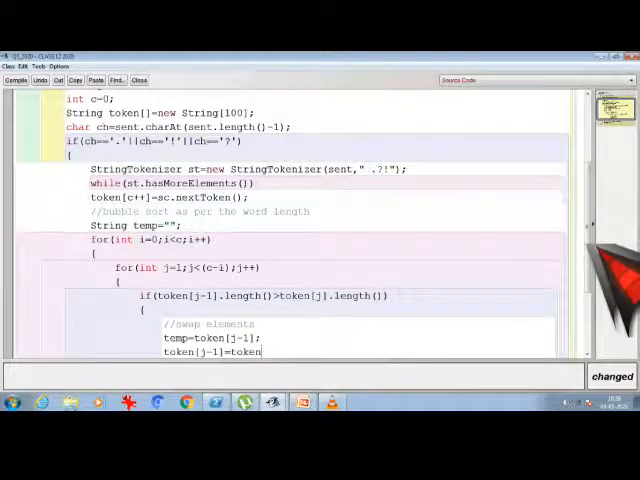
type("[j];")
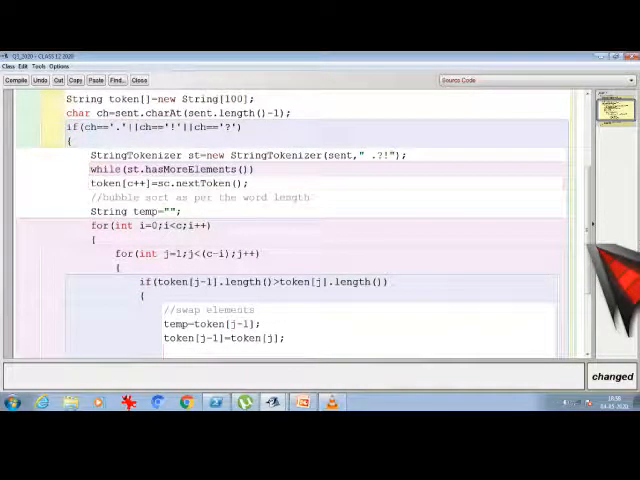
type("token[j]=temp;")
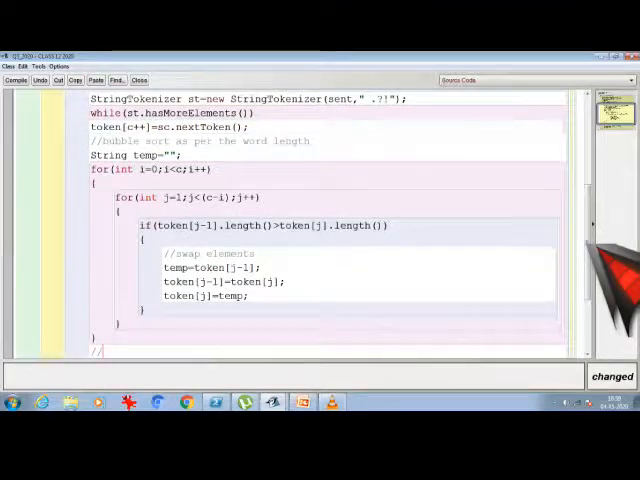
Step: Add an //alphabetical sorting comment and copied nested loops testing token[j-1].length()==token[j].length()
type("alphabetical sortin")
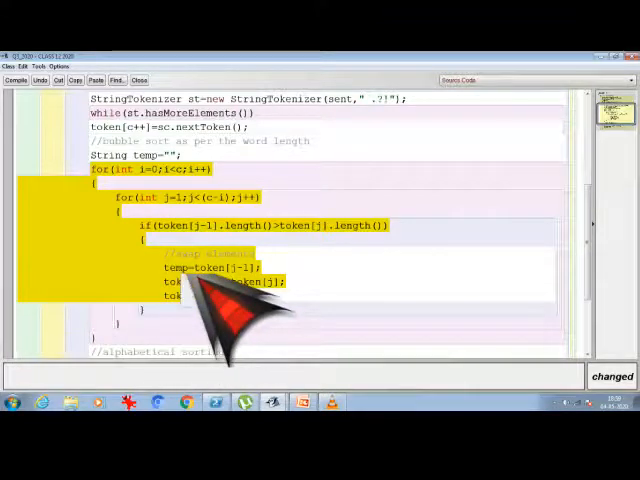
scroll("down", 3)
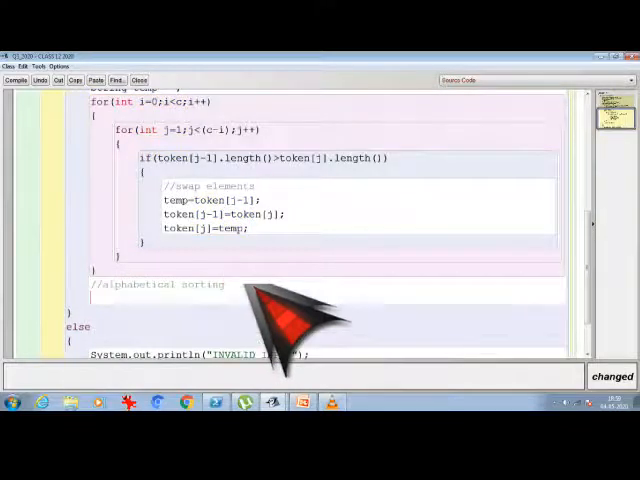
scroll("down", 3)
type("if(token")
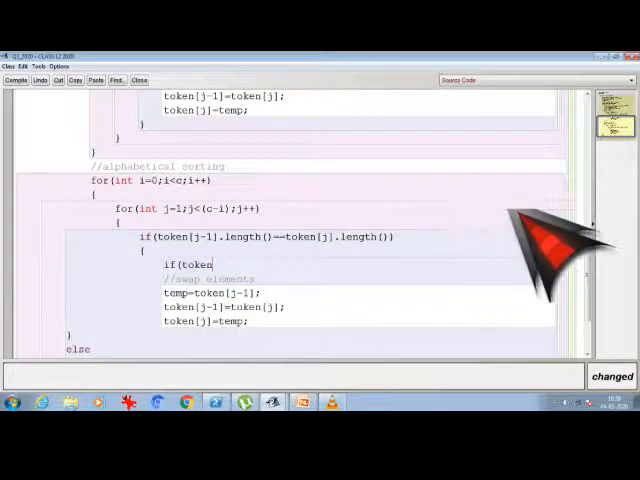
Step: Wrap the swap in if(token[j-1].compareTo(token[j])>0) inside the equal-length check
type("[j-1")
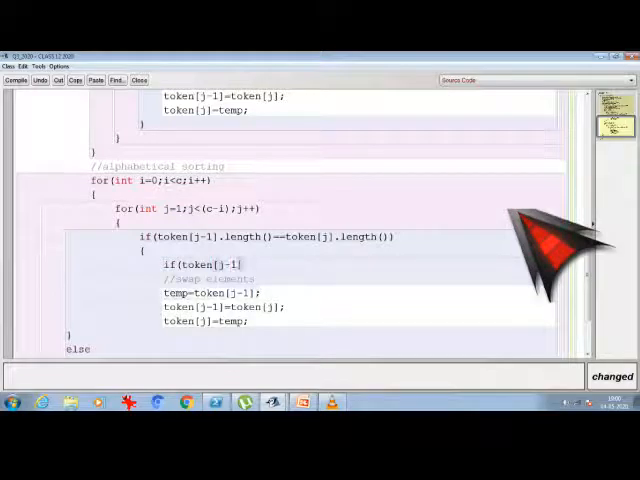
type(".compareTo")
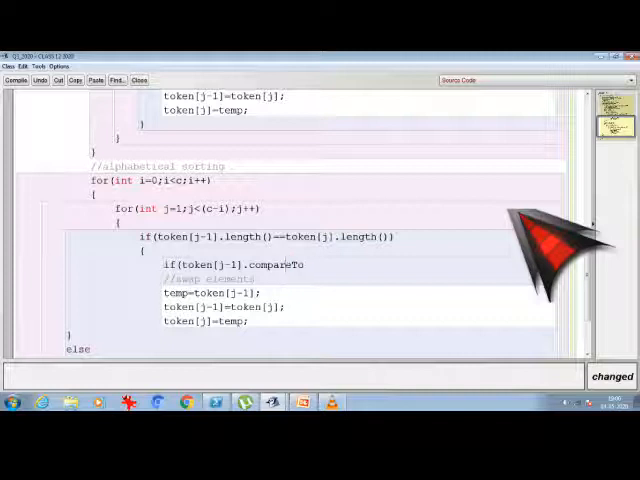
type("(")
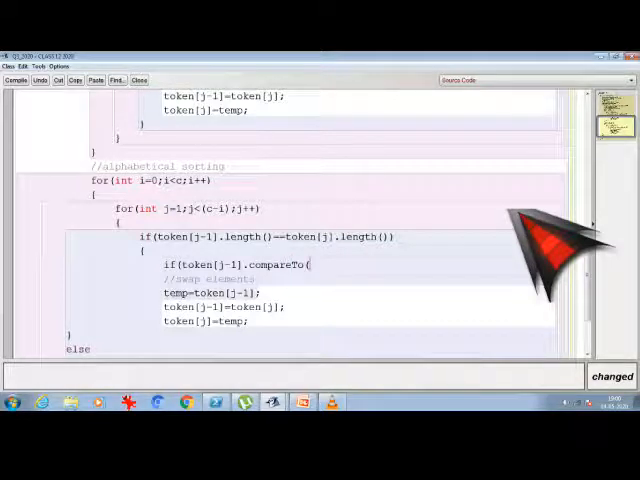
type("token[j]))")
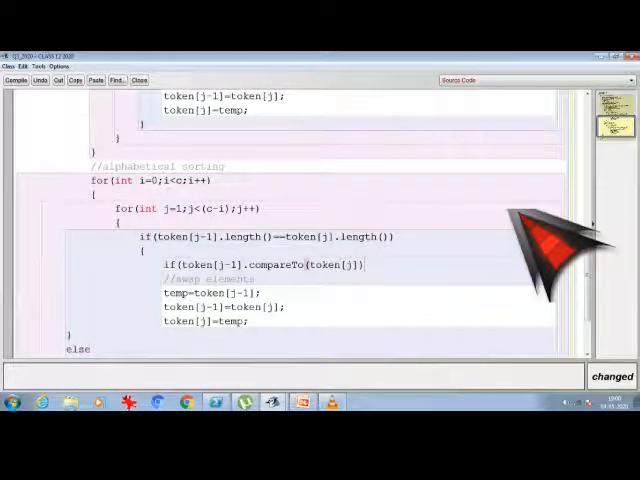
type(">")
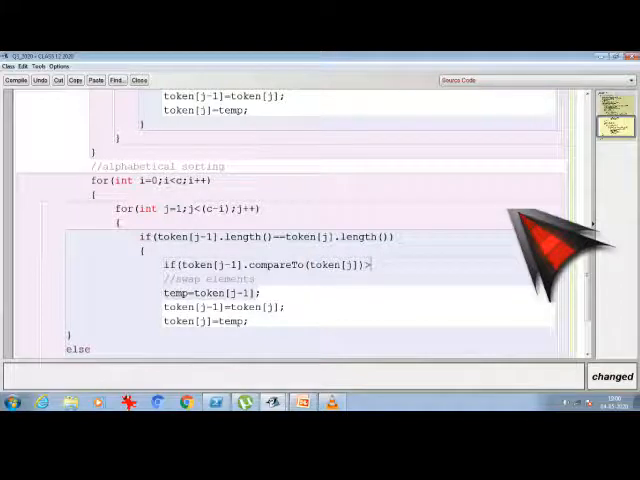
type("0")
type("{")
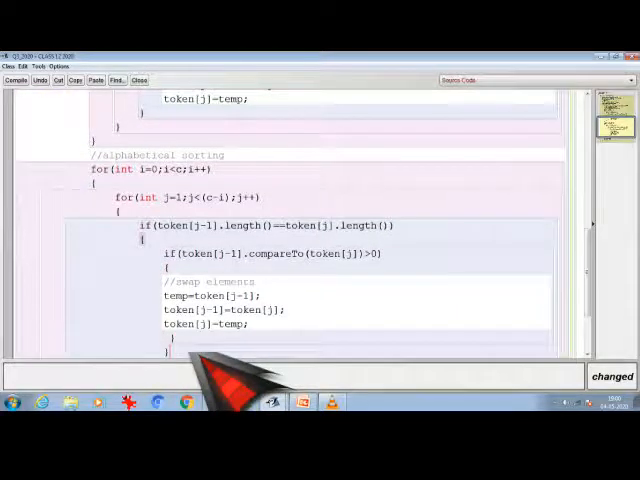
scroll("down", 3)
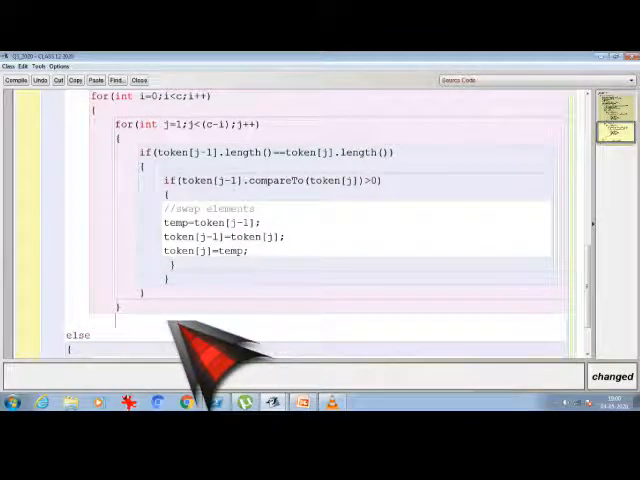
Step: Add a //final printing comment and a for(int k=0;k<c;k++) loop header
type("//final printing")
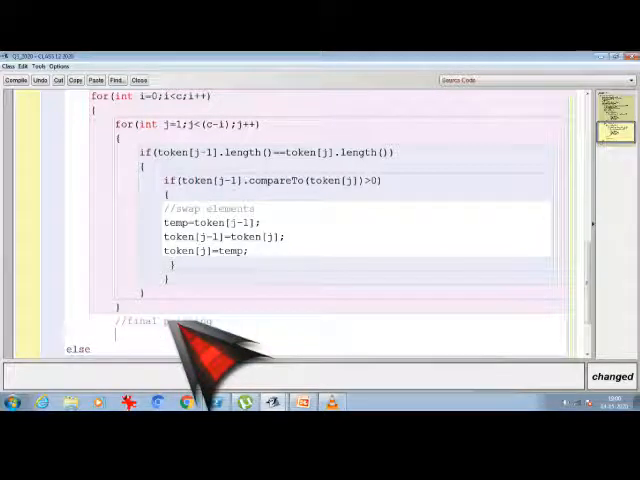
type("to")
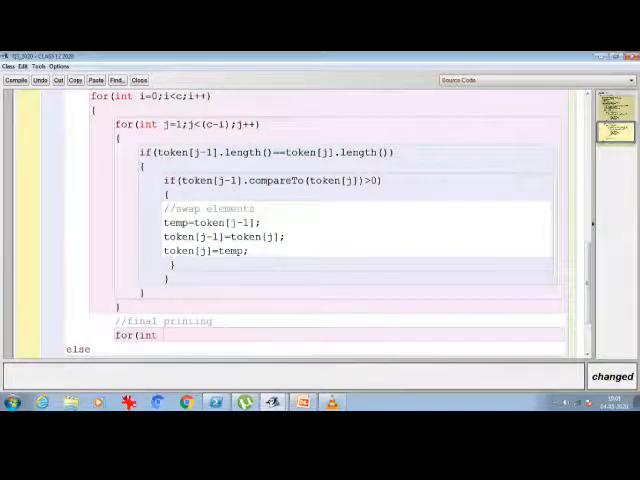
type("k=0;")
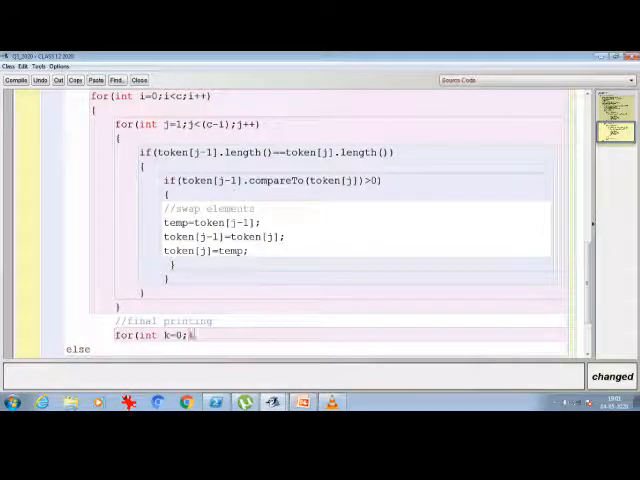
type("k<c;k++")
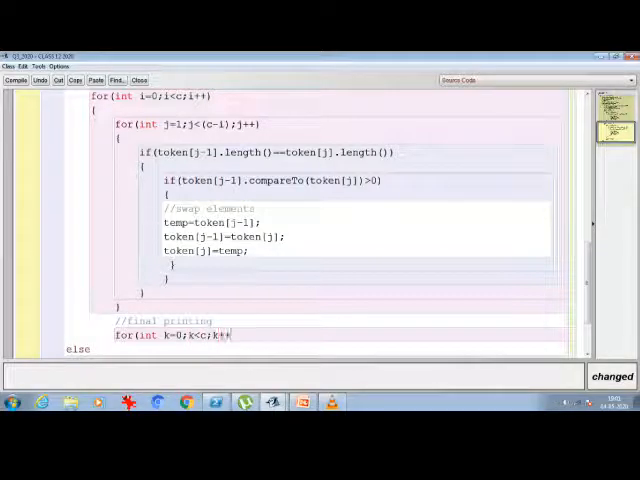
Step: Write the loop body System.out.println(token[k]+" "); to print each sorted word
type("syste")
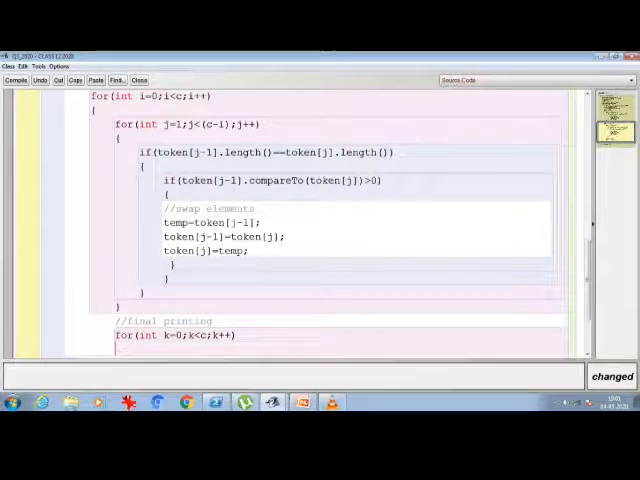
type("System.")
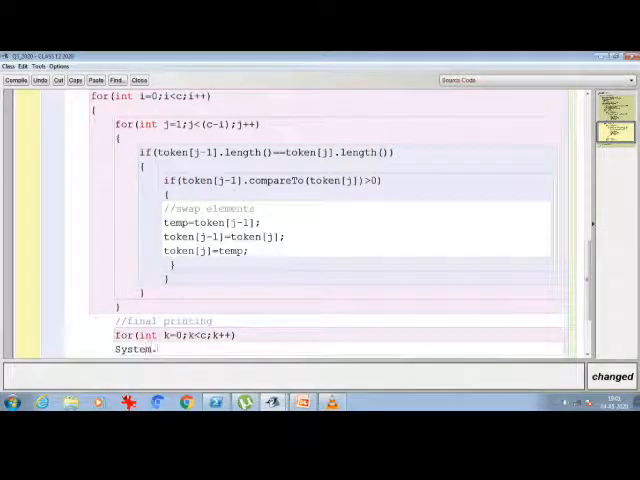
type("out")
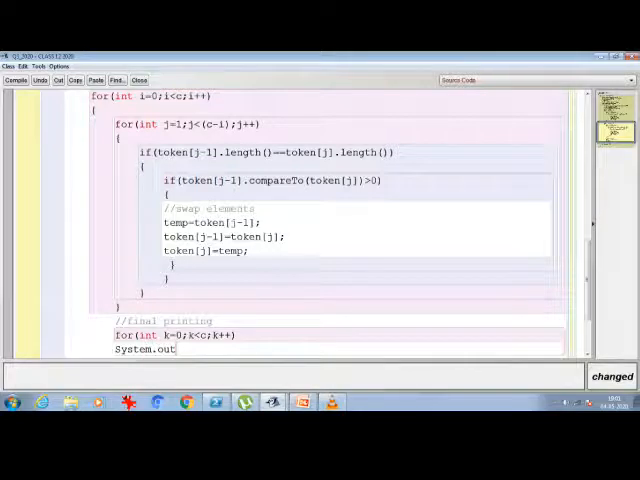
type(".print")
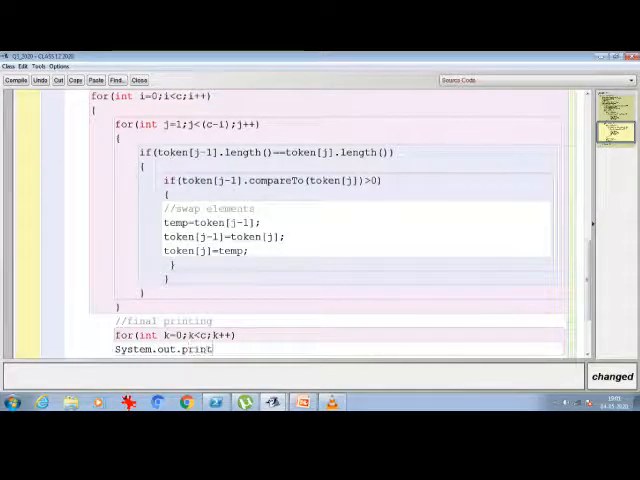
type("ln(")
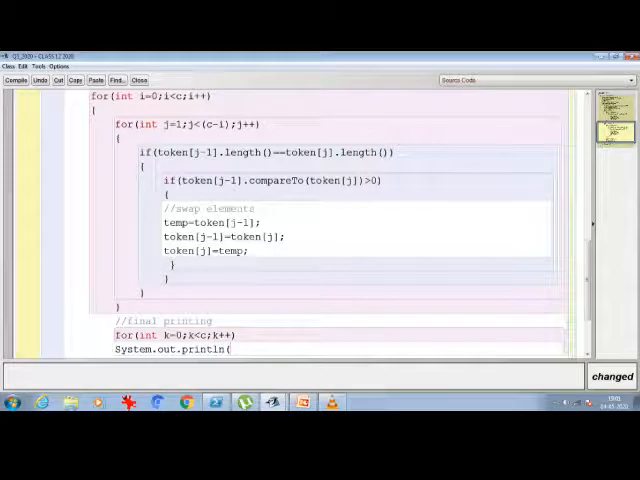
type("\"to")
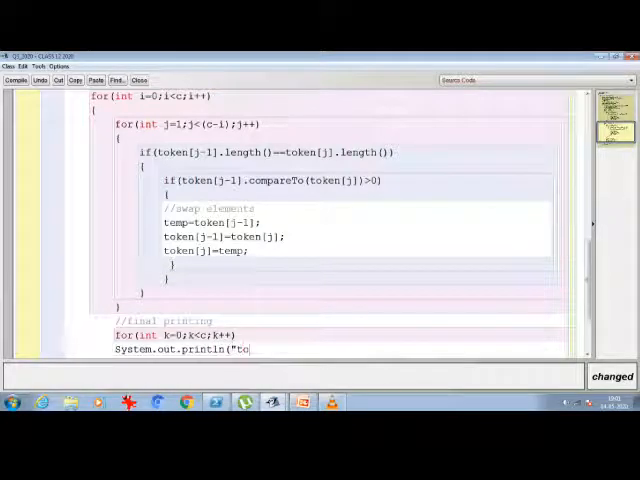
type("ken[k")
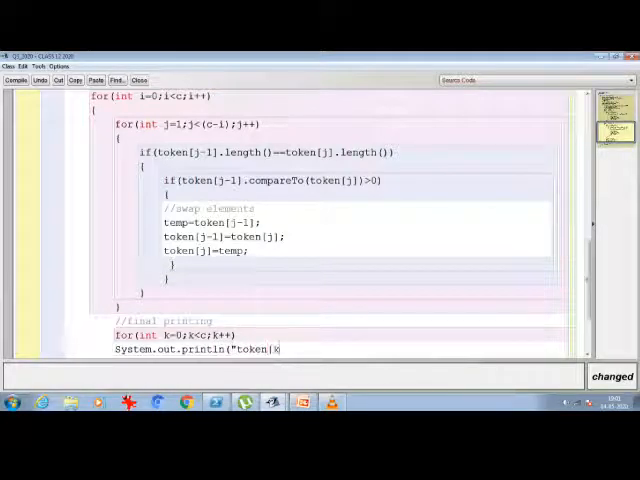
type("k]")
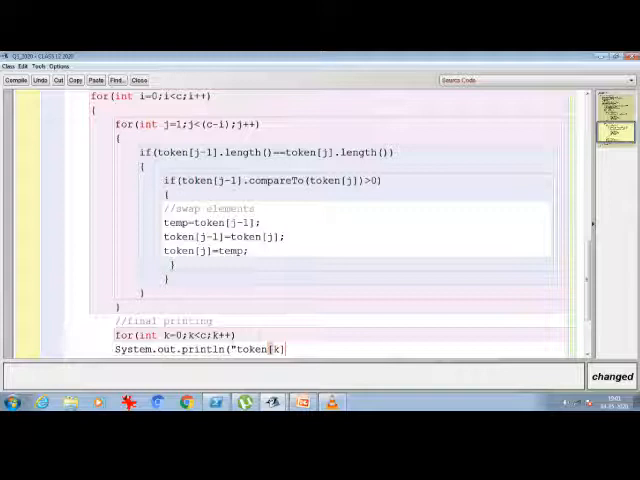
type("+\" \");")
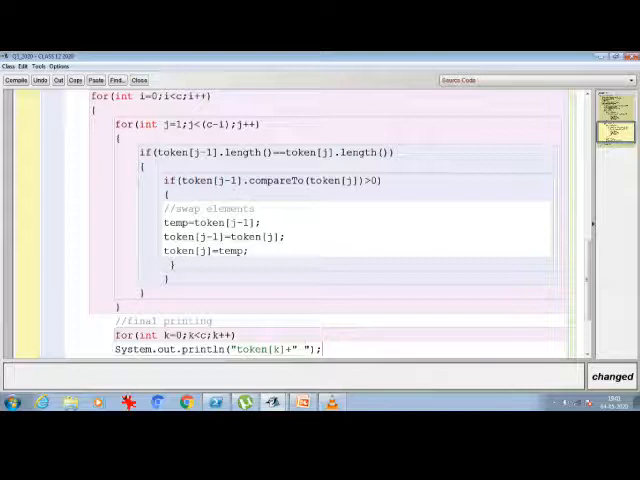
Step: Review the incompatible-types error and change String sent=sc.nextInt(); to sc.nextLine()
scroll("down", 3)
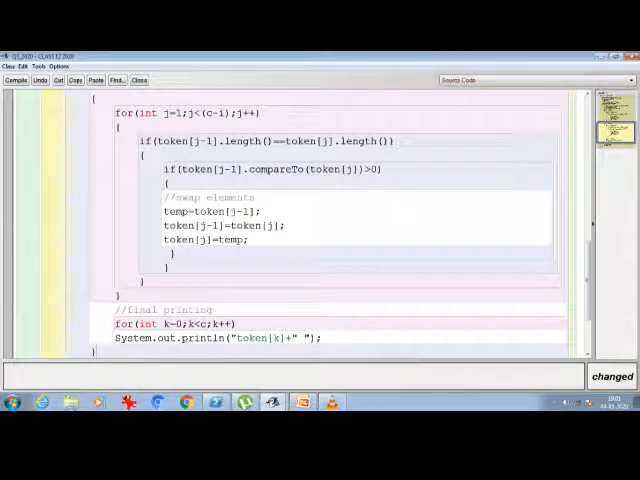
scroll("down", 3)
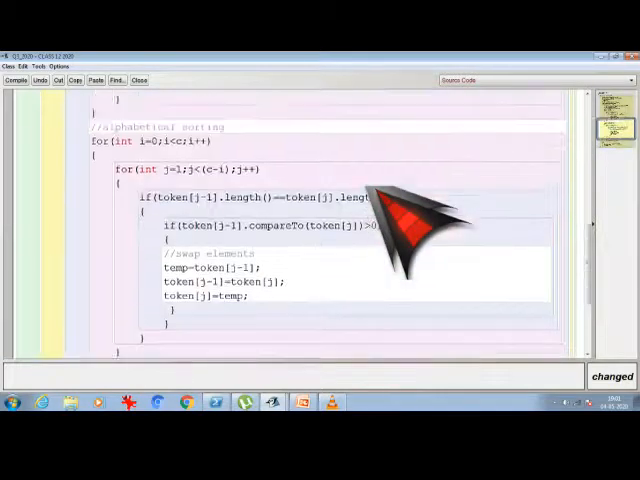
scroll("up", 3)
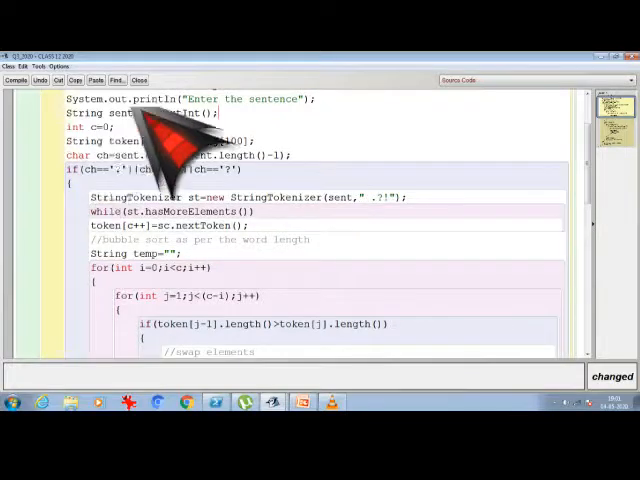
scroll("down", 3)
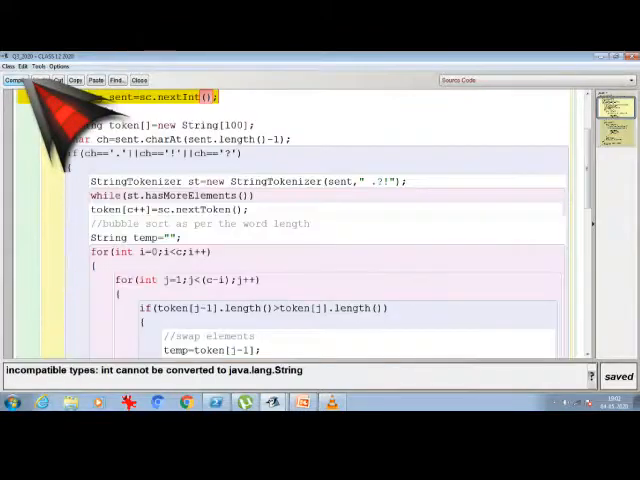
scroll("down", 3)
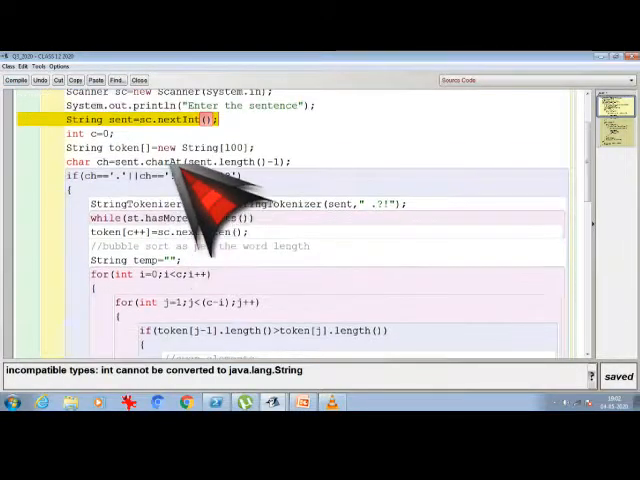
scroll("down", 3)
type("Line")
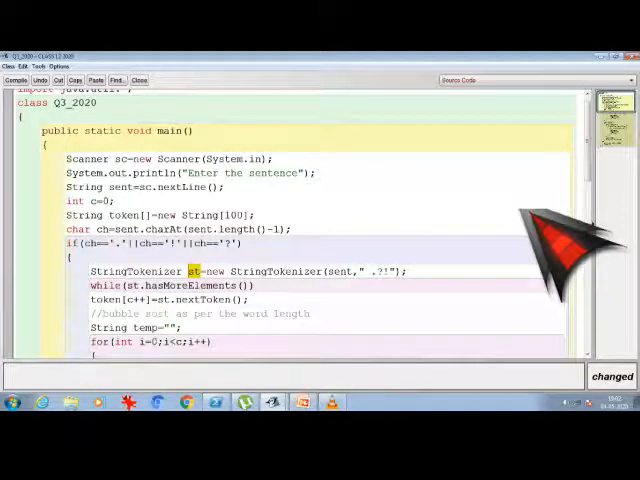
mouse_move(230, 100)
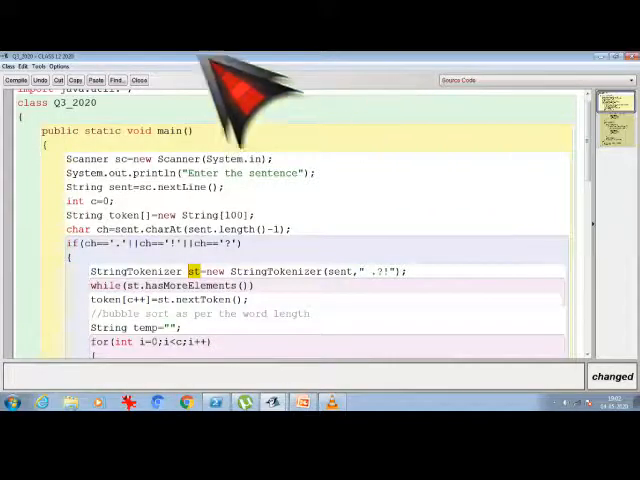
Step: Run main() and enter SELF HELP IS THE BEST HELP. to get the words listed by length
left_click(16, 80)
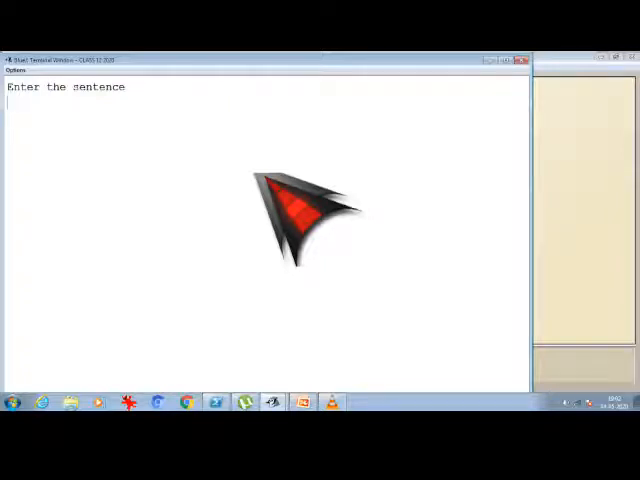
type("se")
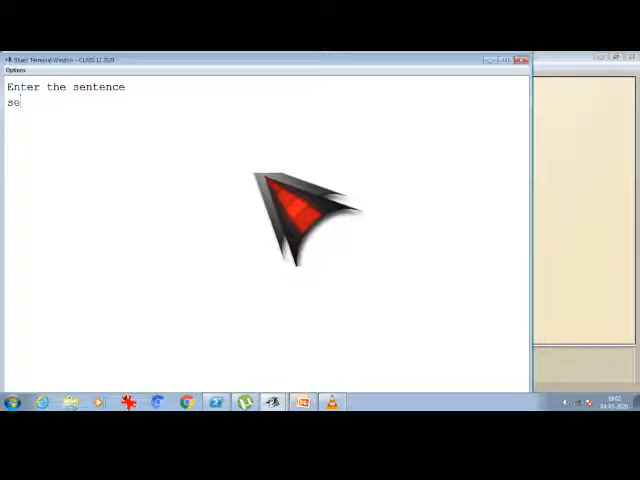
type("e")
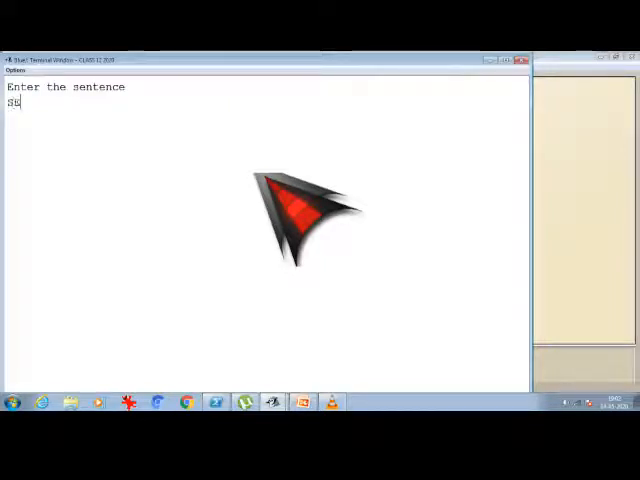
type("ELF HELP IS THE BEST J")
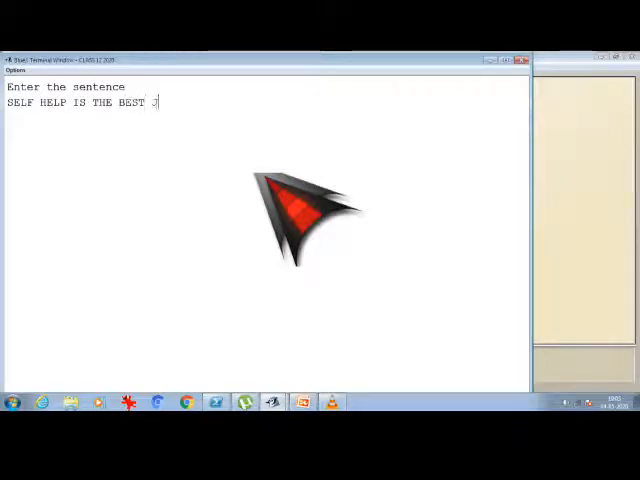
type("HEL")
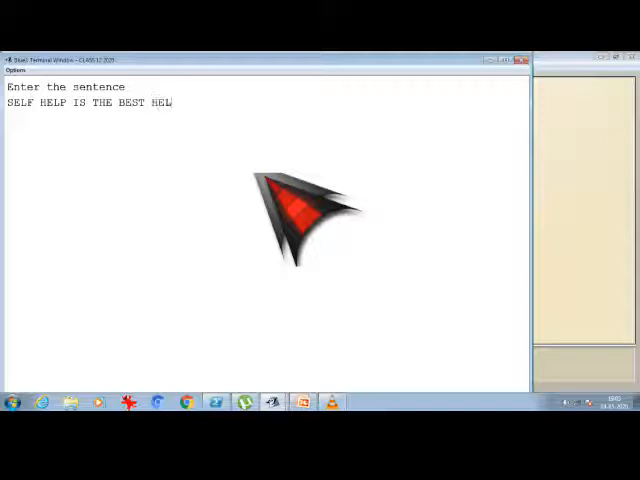
type("P.")
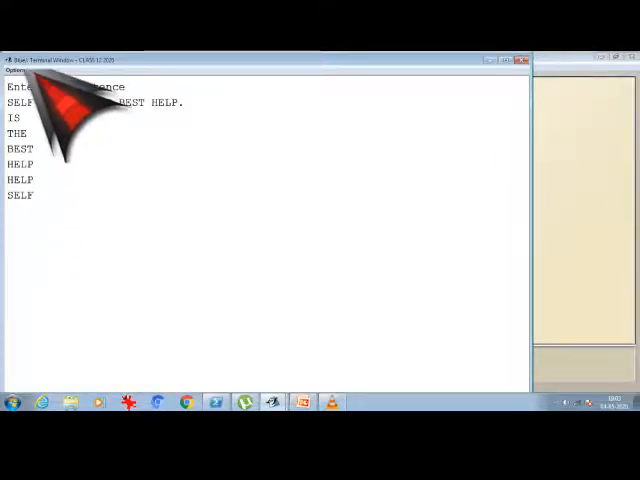
Step: Rerun main() with SELF HELP IS THE BEST HELP. to get IS THE BEST HELP HELP SELF on one line
left_click(16, 70)
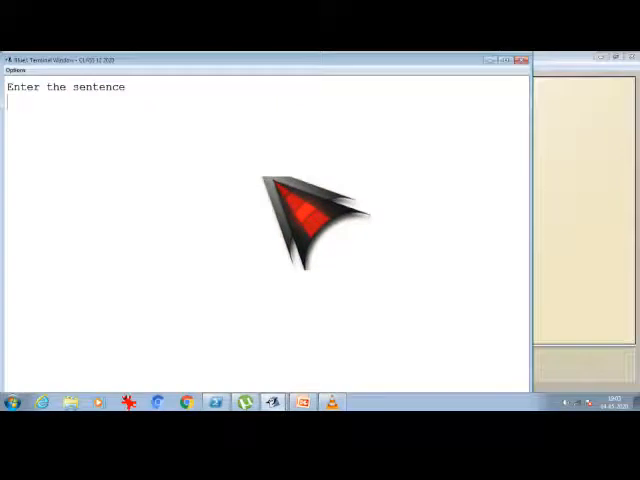
type("SELF i")
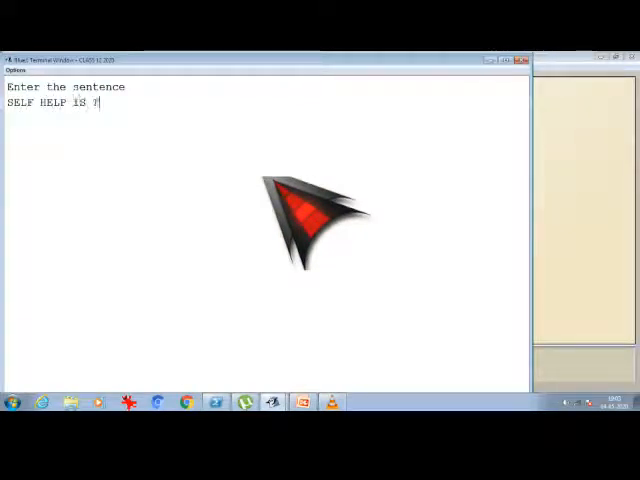
type("THE NE")
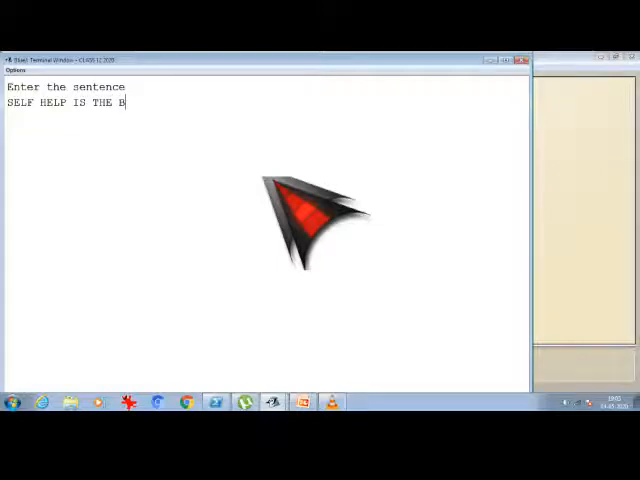
type("EST HELP")
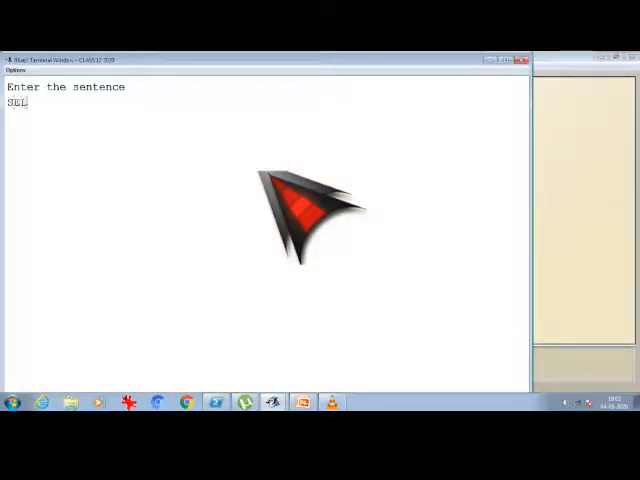
type("F HELP IS THE N")
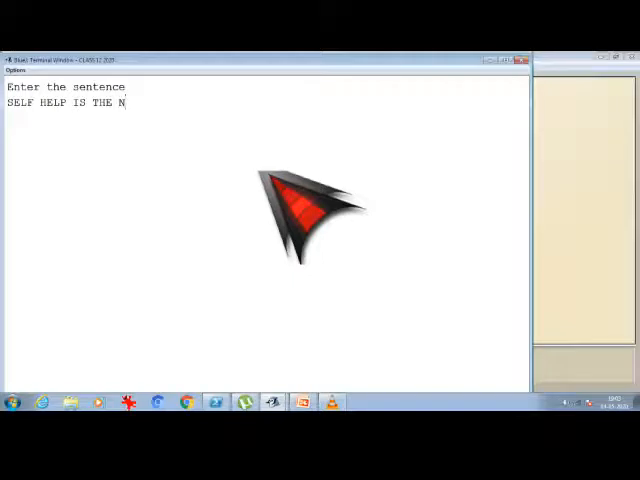
type("BEST HELP.")
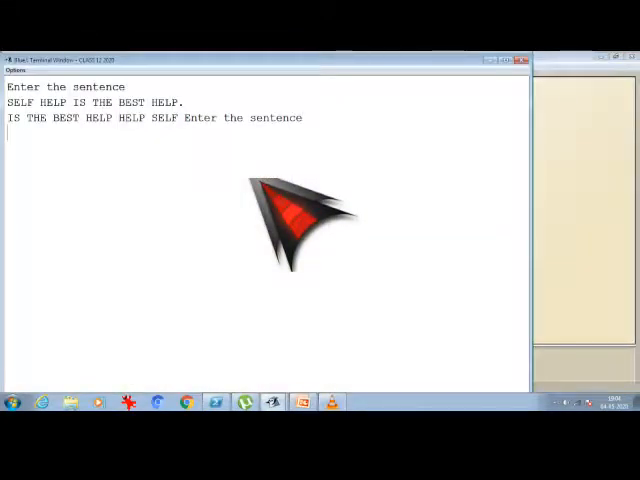
Step: Enter BE KIND TO OTHERS. at the prompt to get BE TO KIND OTHERS
type("BE")
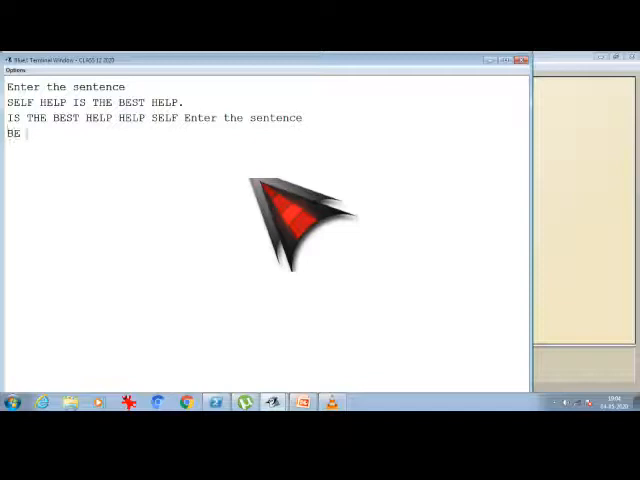
type("KIND TO")
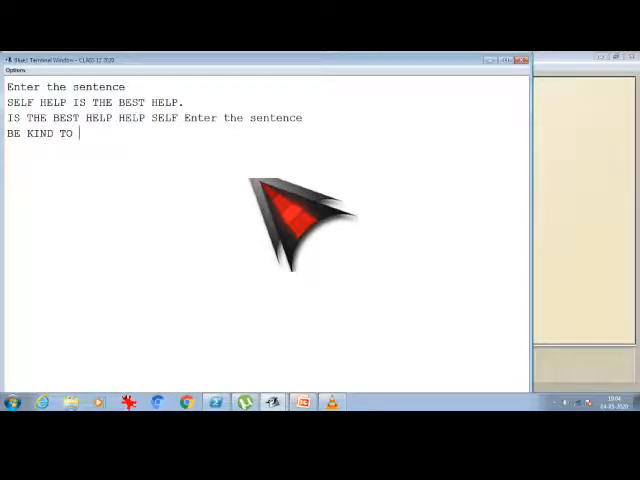
type("OTHERS")
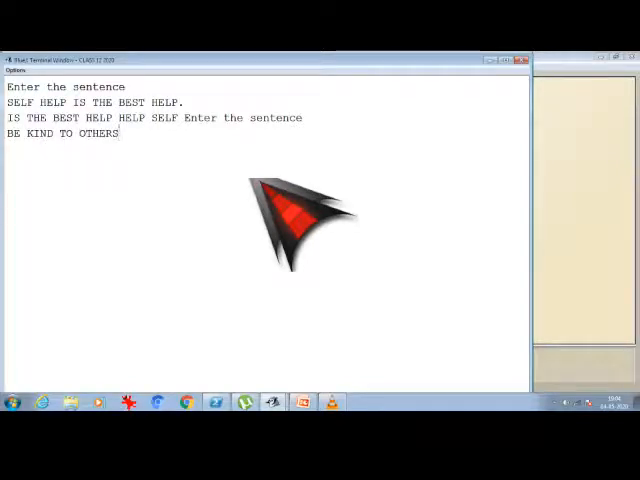
type("?")
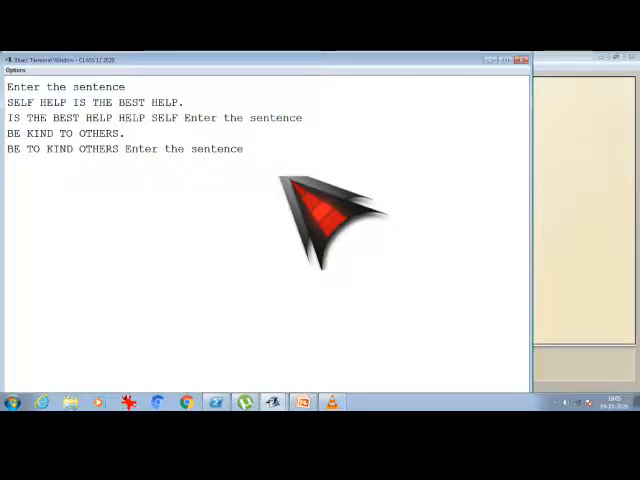
Step: Enter HELLO YOU ARE SUPERB IN THE GAME! as the next test sentence
type("H")
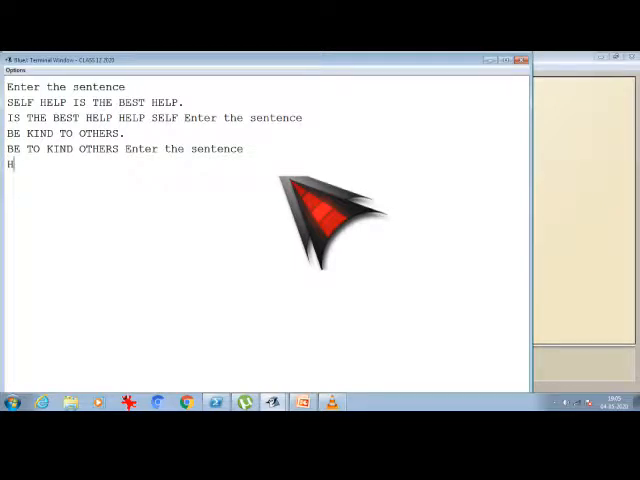
type("ELLO YOU")
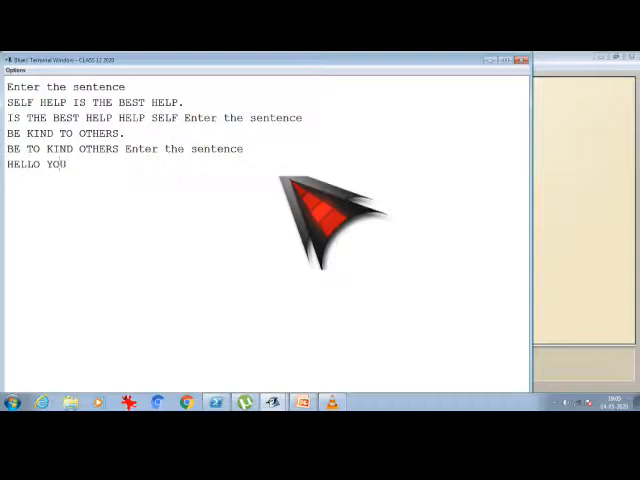
type("ARE")
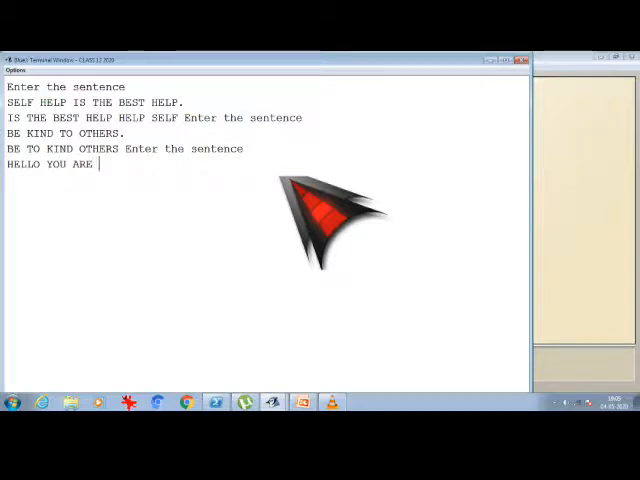
type("SUPERB IN")
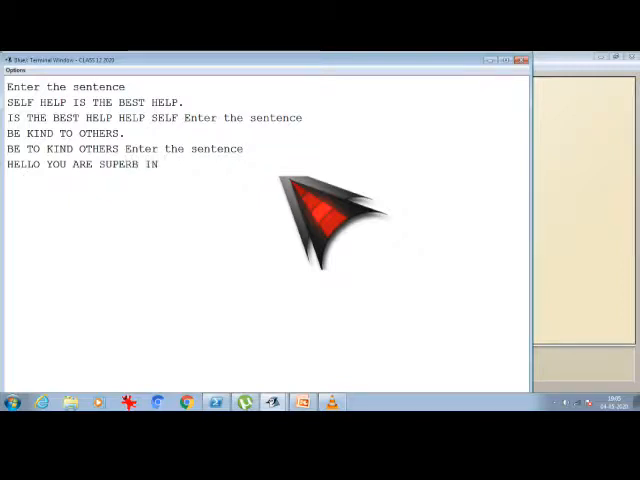
type("THE GAM")
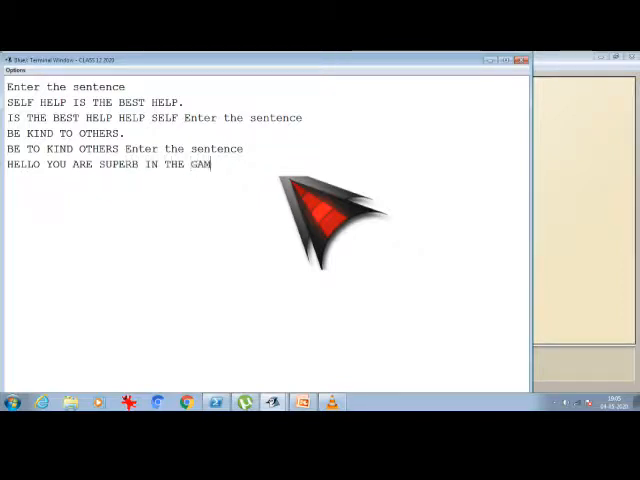
type("E!")
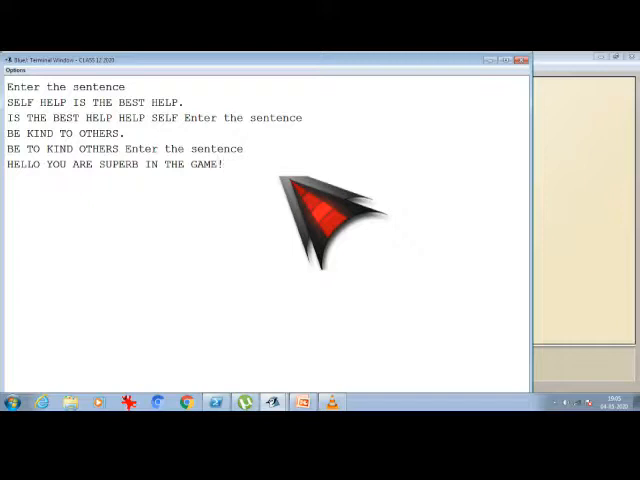